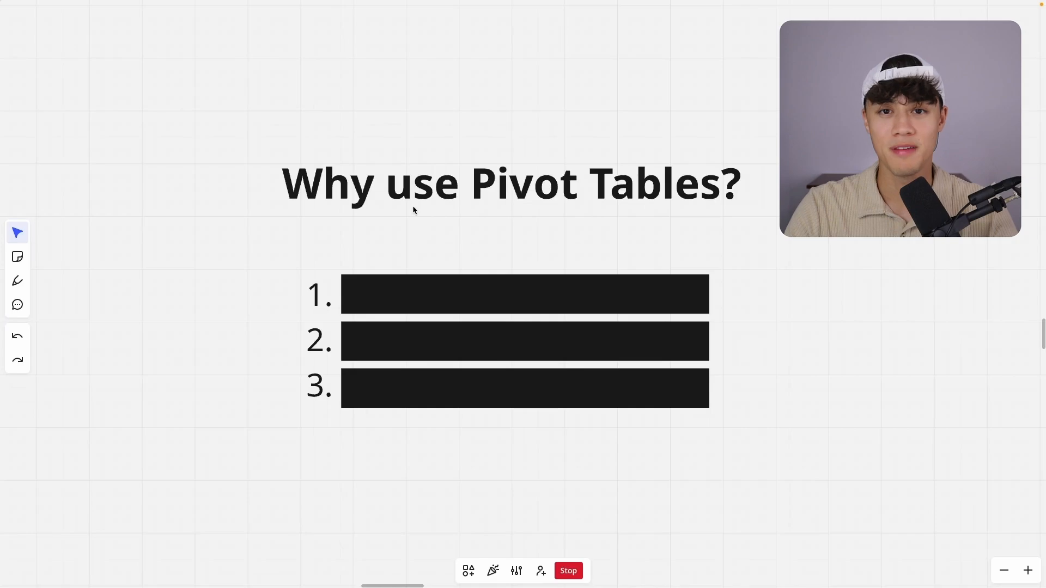
Step: Reveal the first reason on the slide as 'Summarize big data fast'
left_click(524, 294)
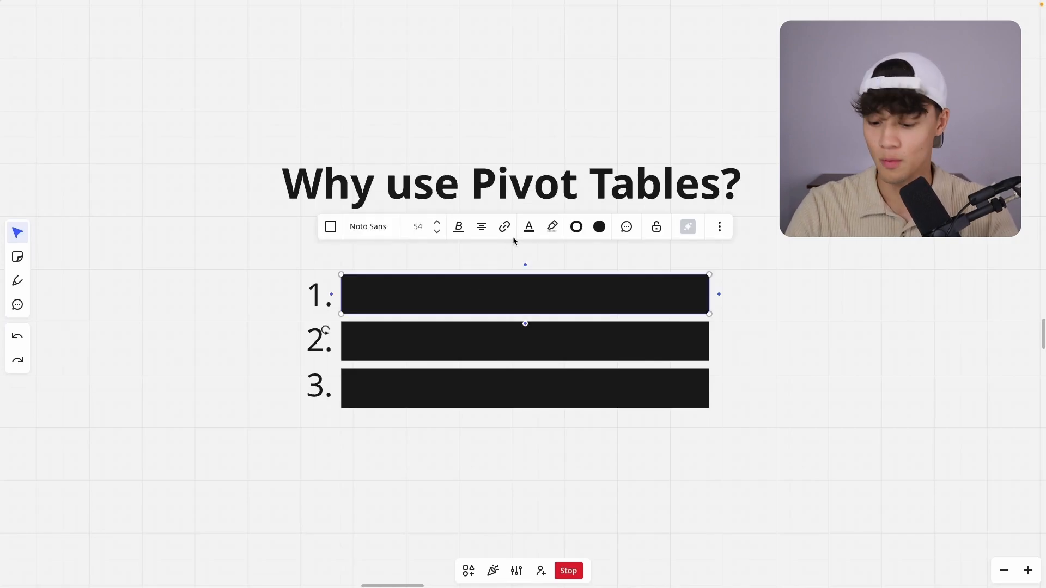
type("Summarize big data fast")
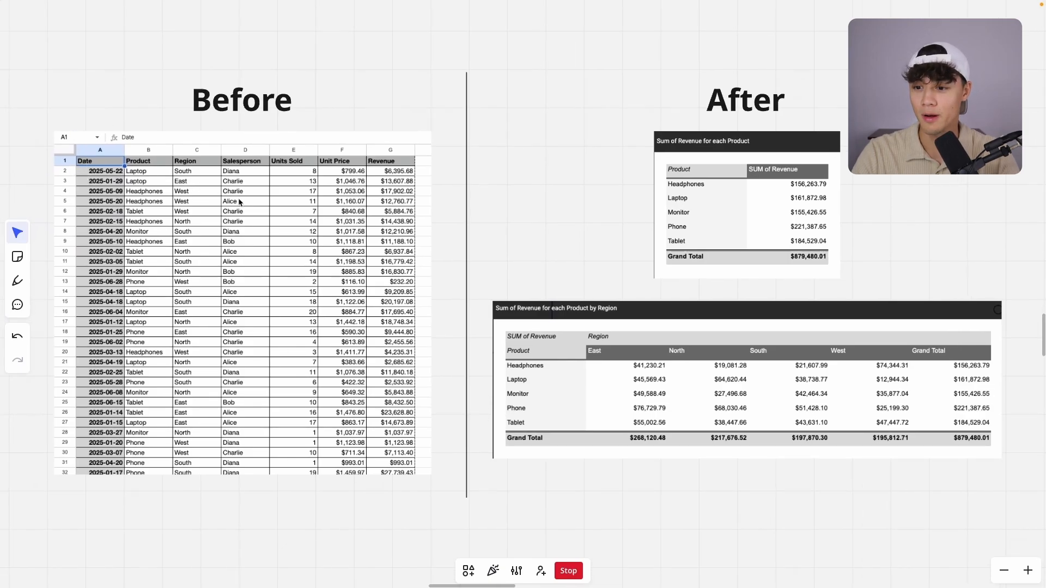
mouse_move(219, 305)
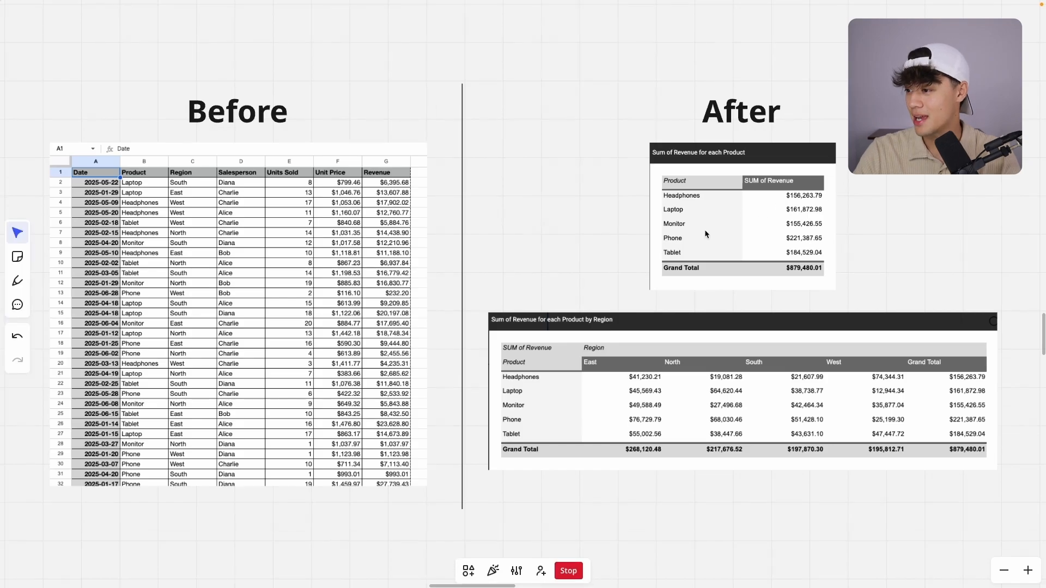
mouse_move(856, 227)
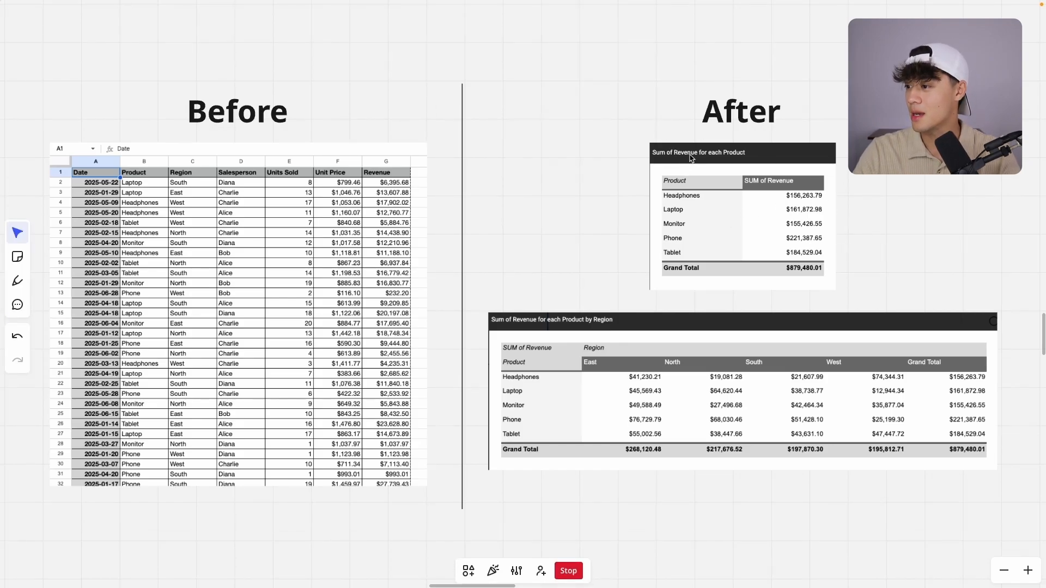
mouse_move(792, 198)
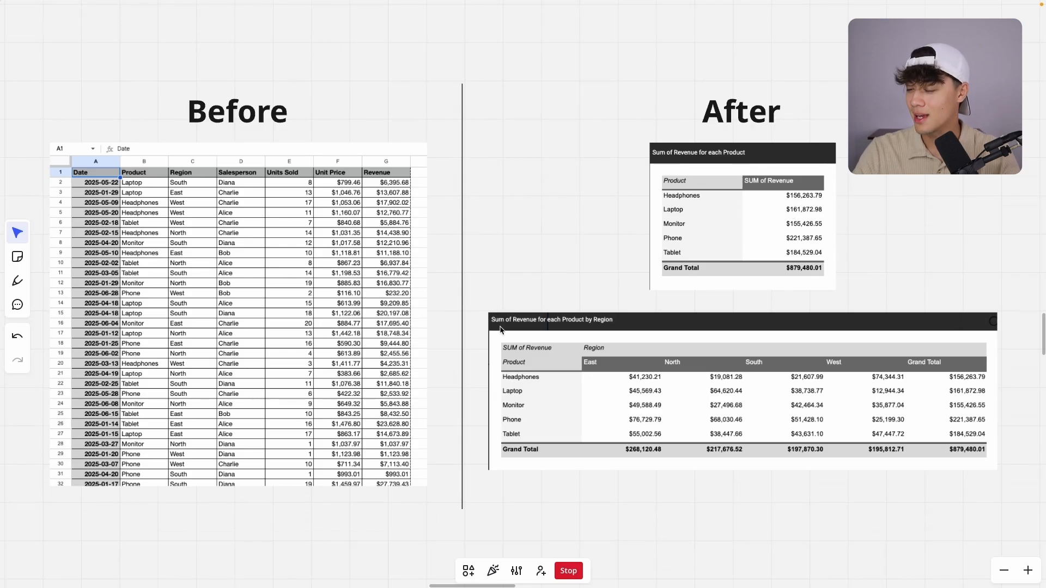
mouse_move(587, 330)
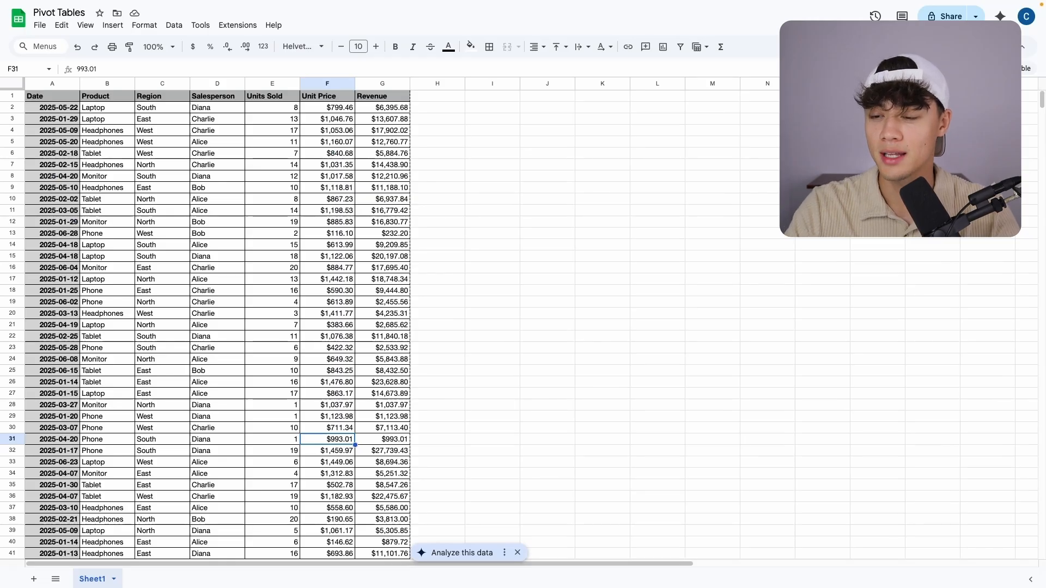
left_click(381, 96)
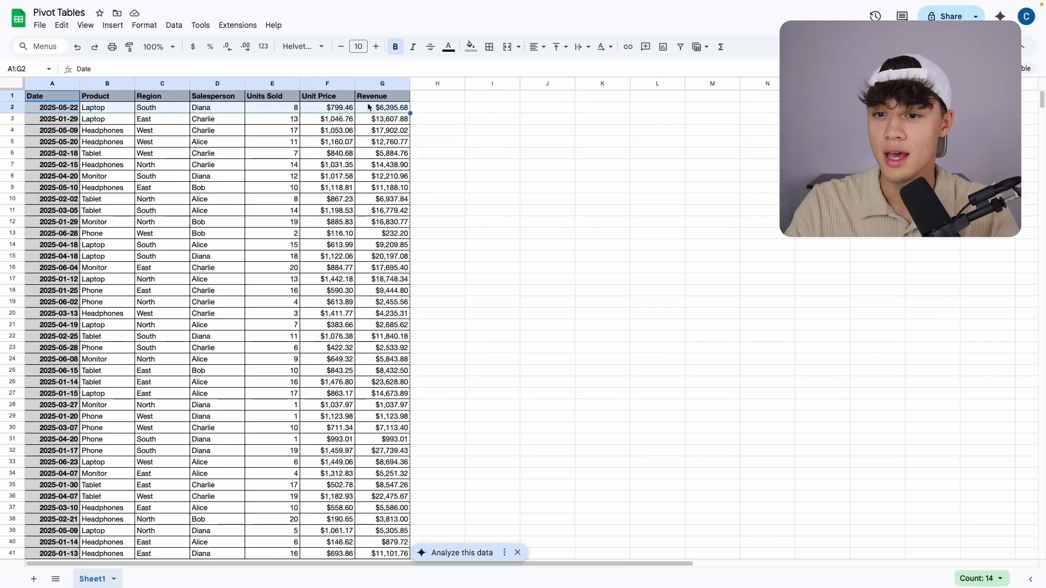
left_click(271, 153)
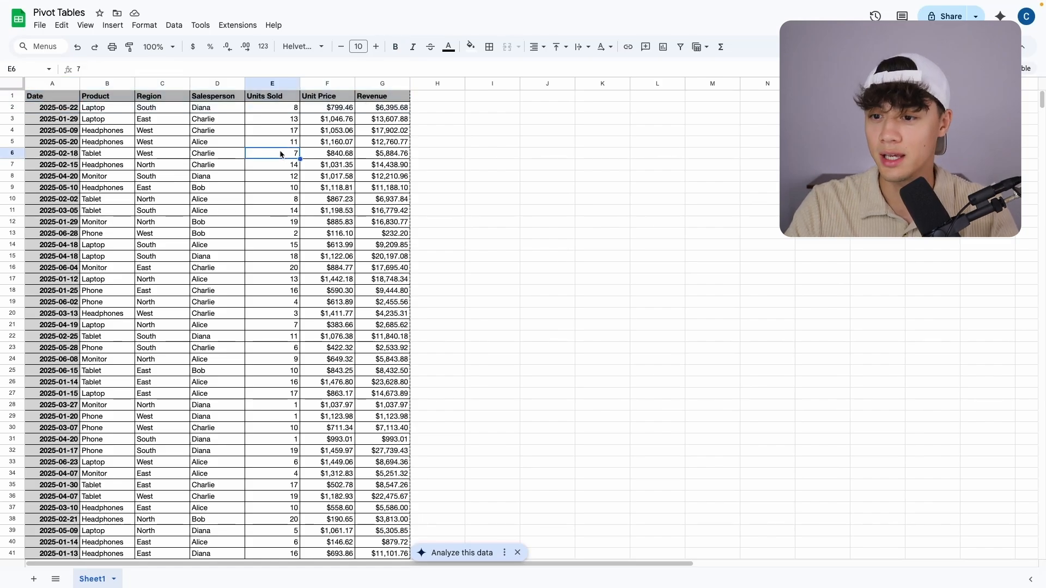
scroll("down", 3)
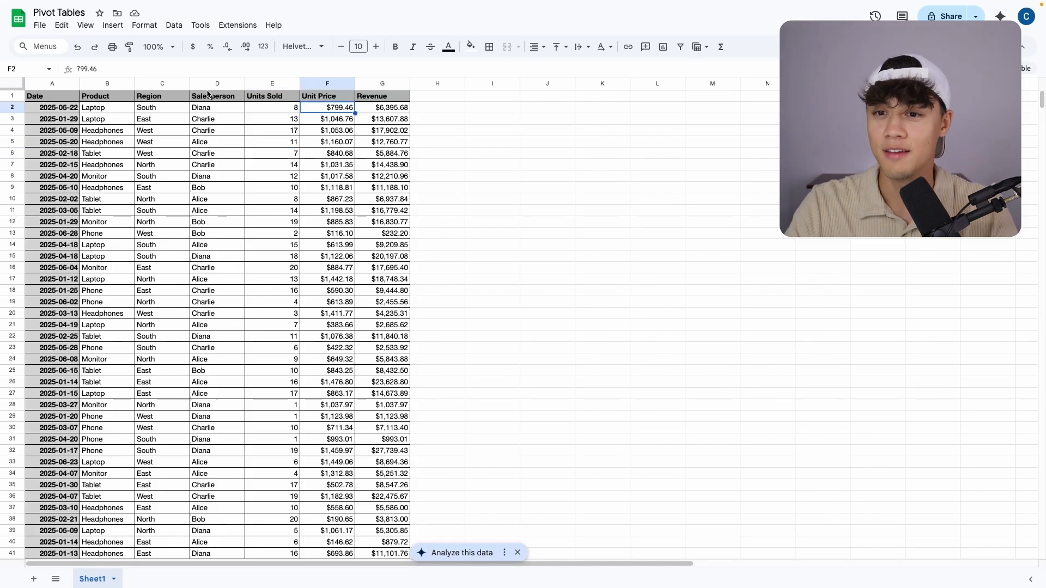
left_click_drag(52, 108, 52, 245)
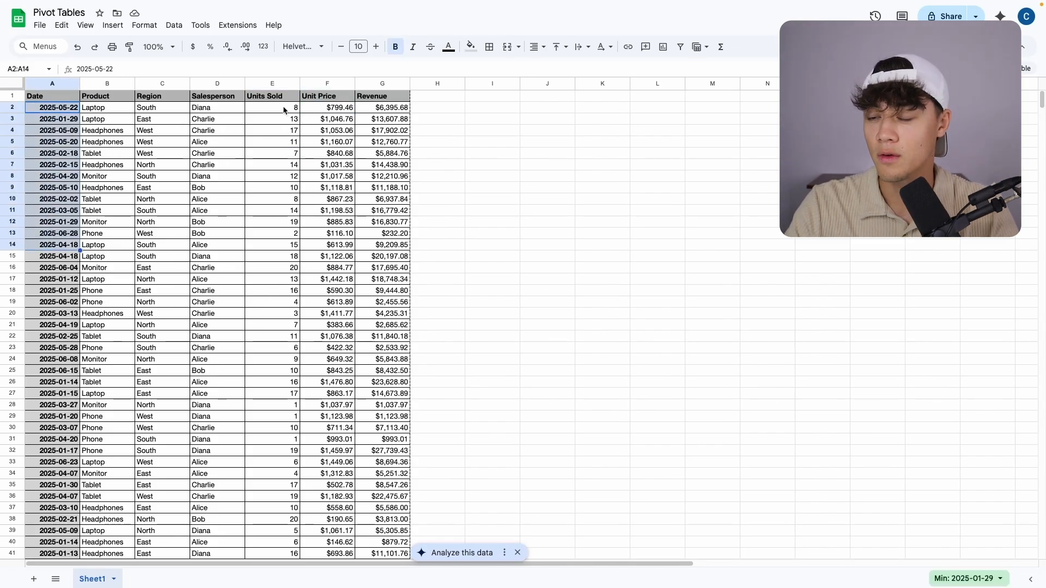
left_click(327, 108)
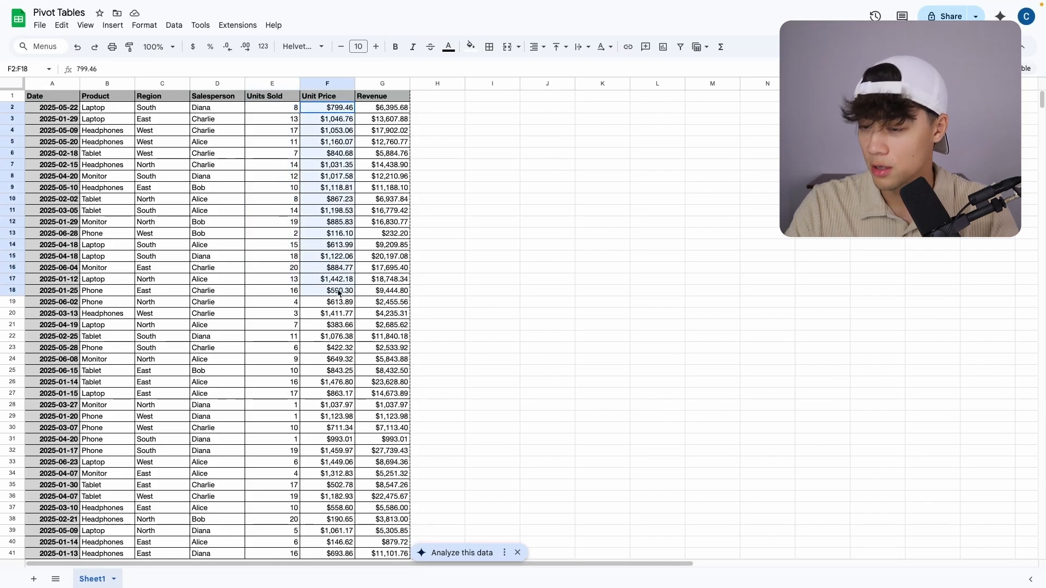
left_click(215, 108)
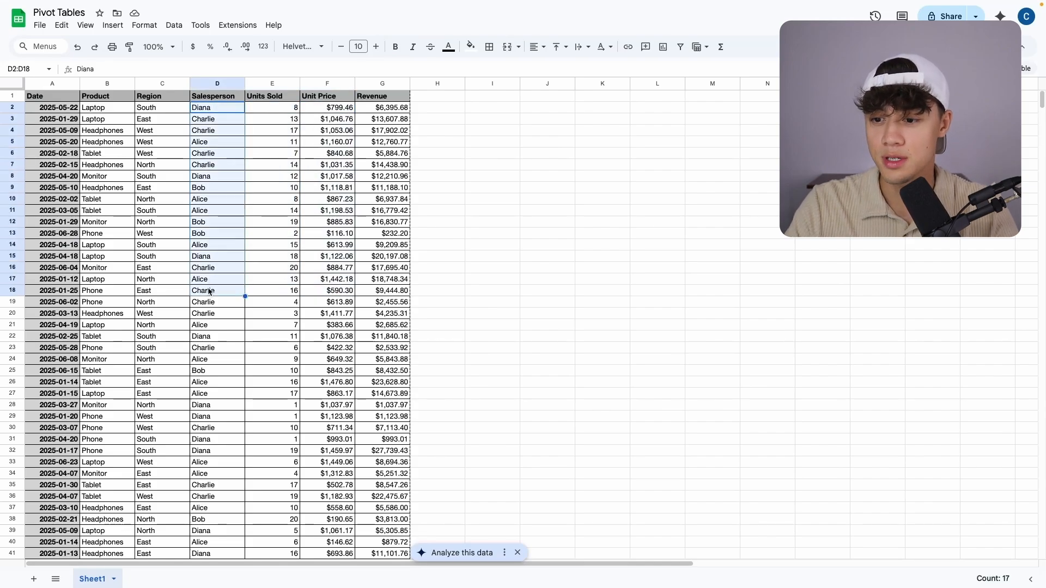
left_click(382, 312)
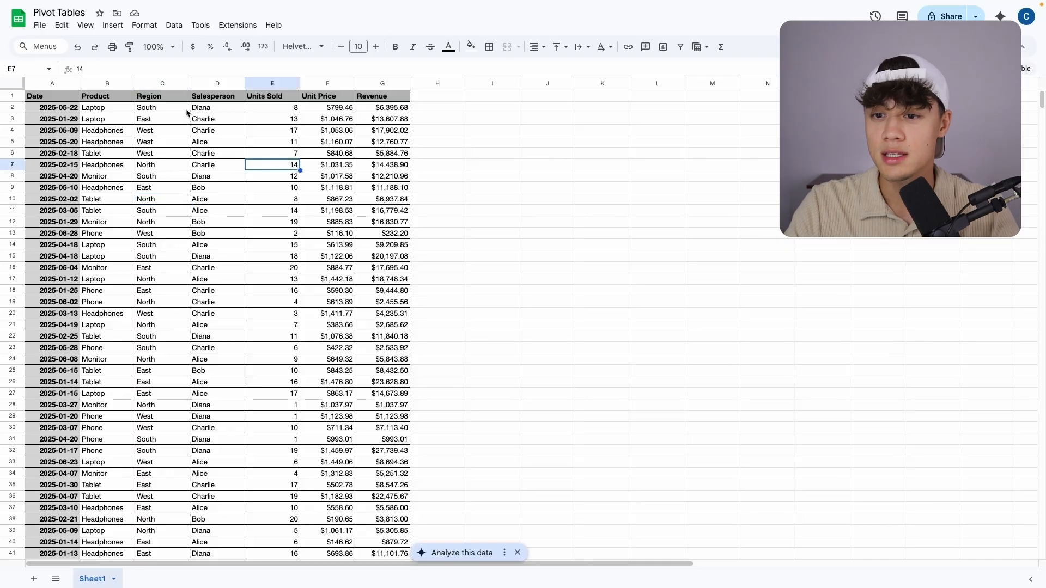
left_click(216, 175)
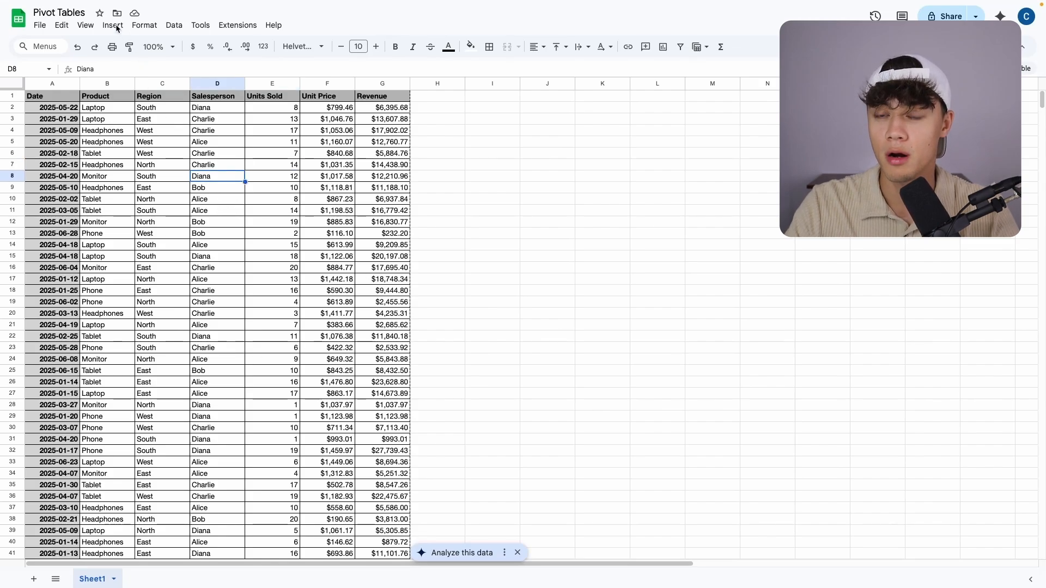
Step: Start a new pivot table from the Insert menu for the sales data
left_click(112, 25)
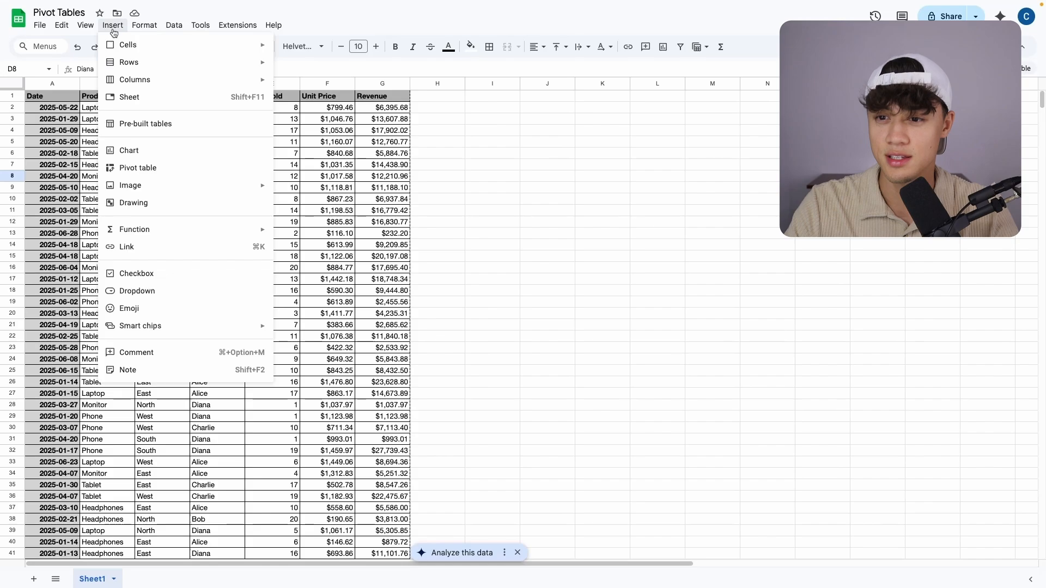
mouse_move(157, 145)
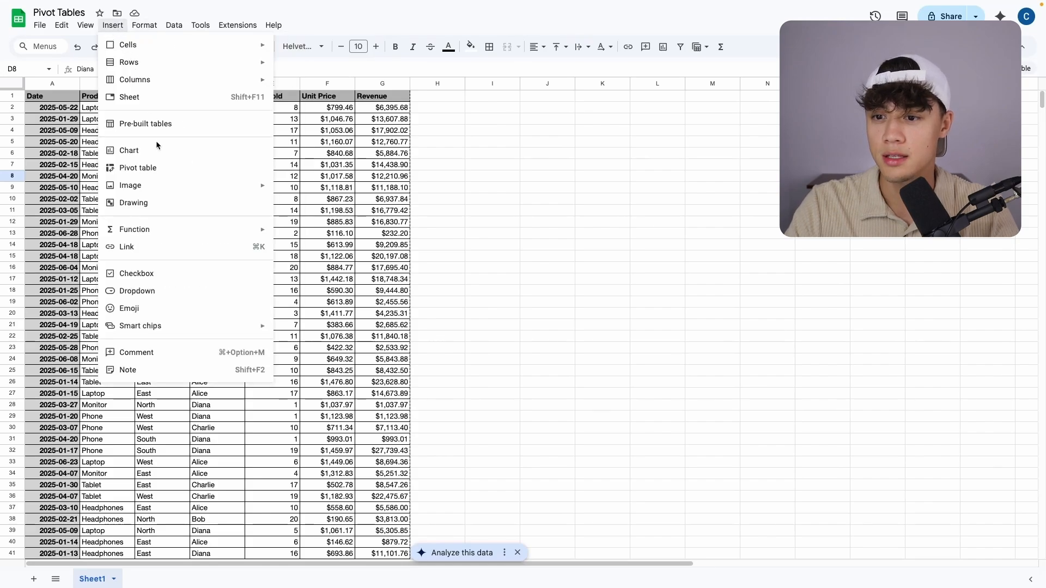
left_click(138, 168)
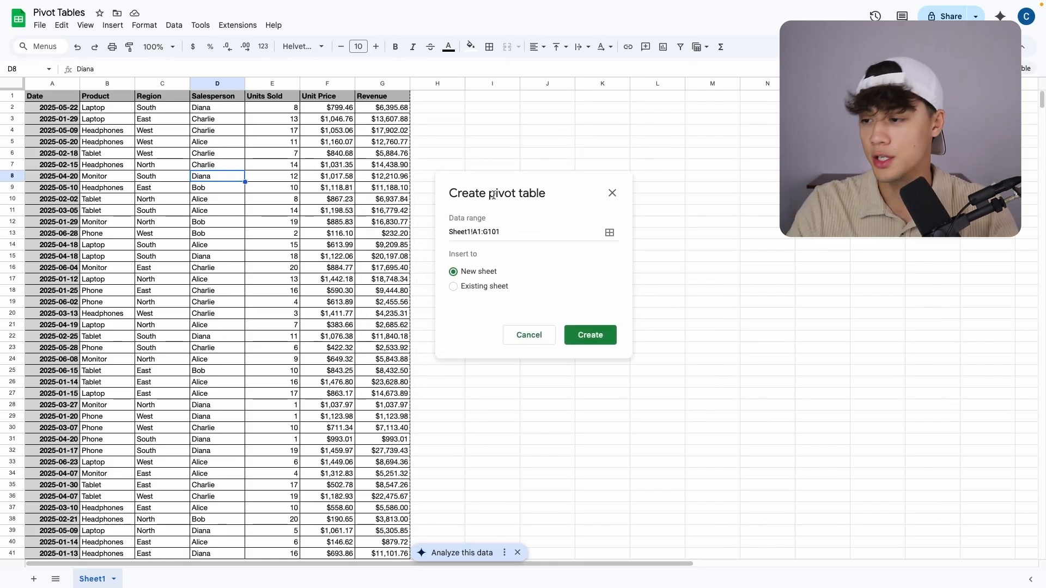
mouse_move(496, 274)
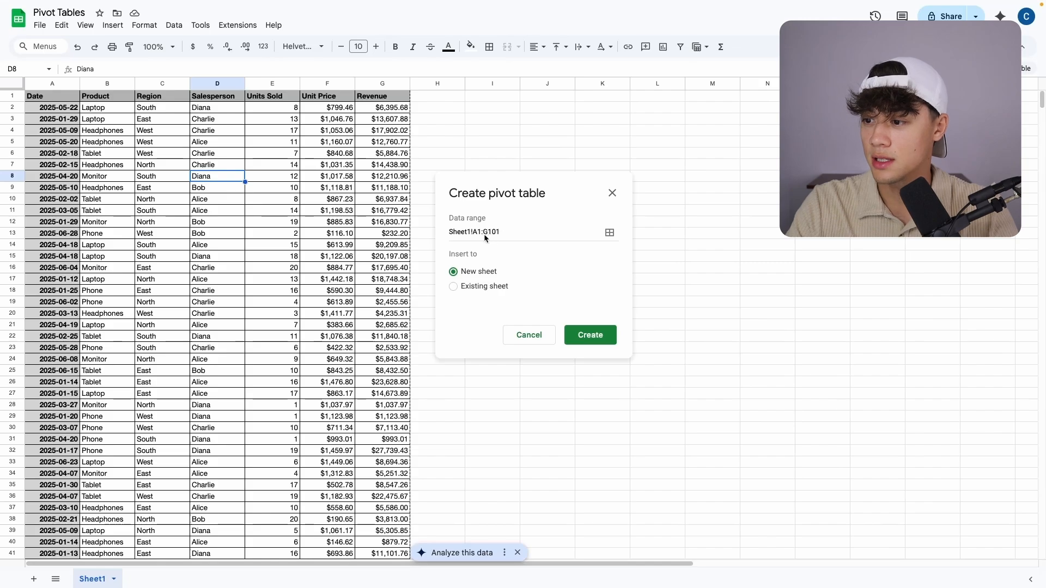
mouse_move(159, 312)
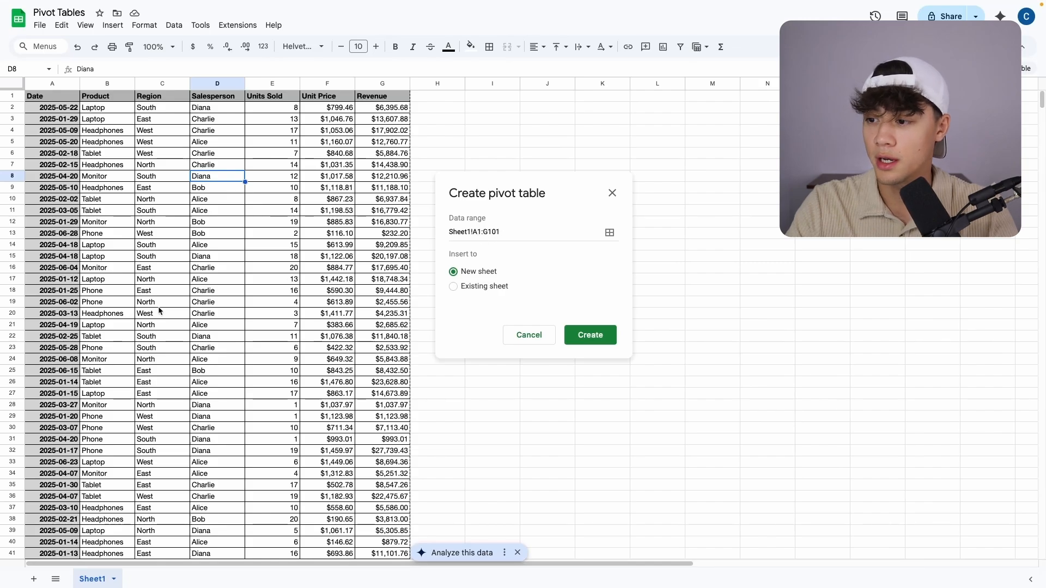
Step: Set the data range to Sheet1!A1:G and create the pivot table on a new sheet
scroll("down", 3)
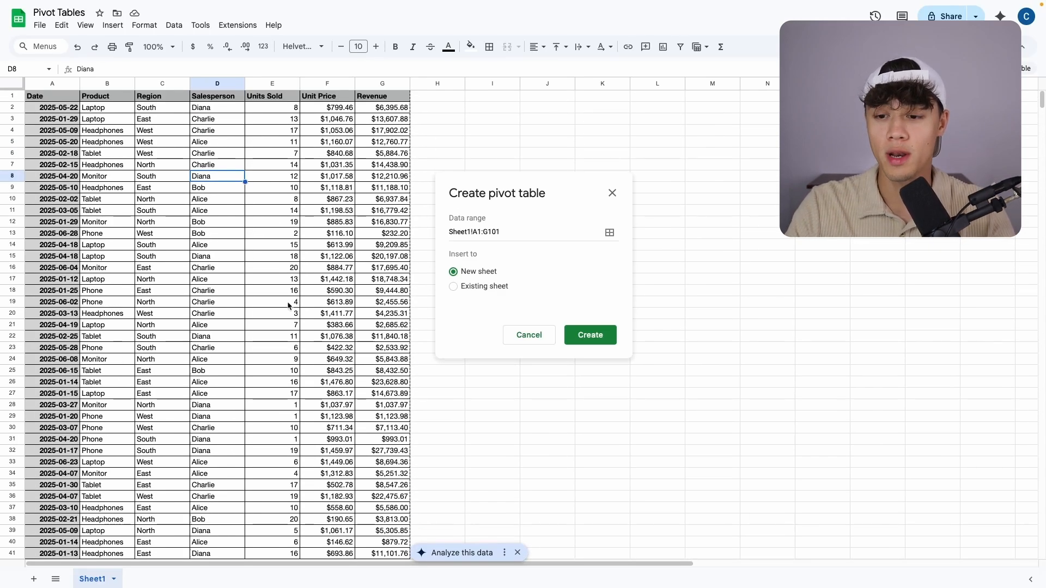
left_click(528, 231)
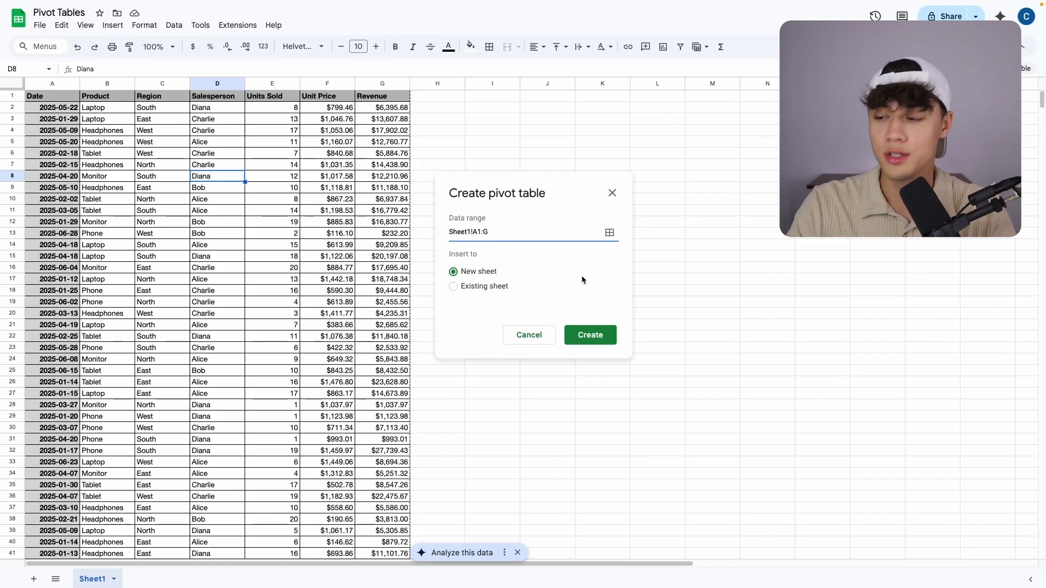
left_click(590, 334)
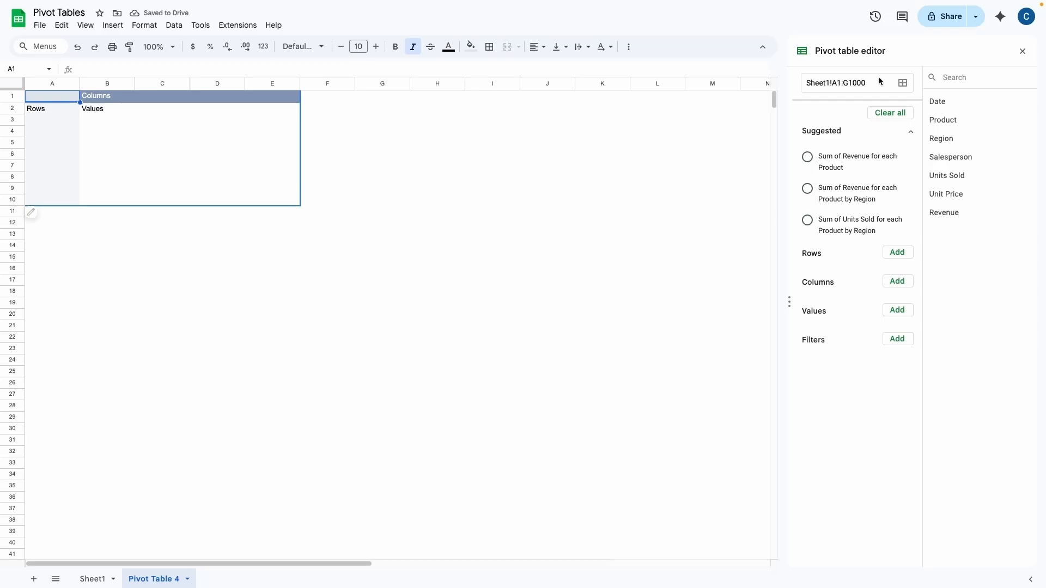
Step: Stay on the Pivot Table 4 sheet with the empty pivot table and its editor
left_click(845, 83)
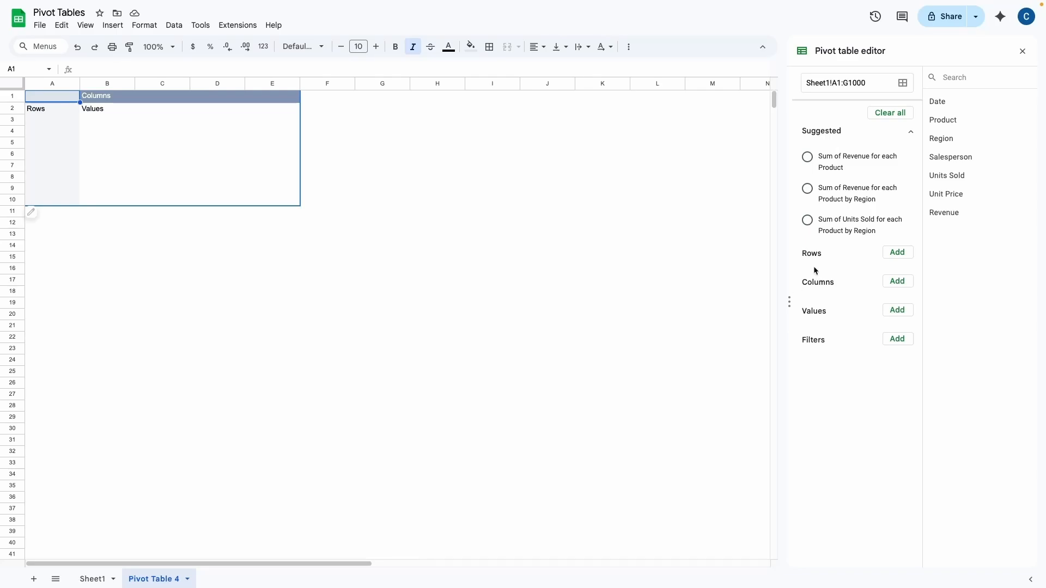
mouse_move(780, 250)
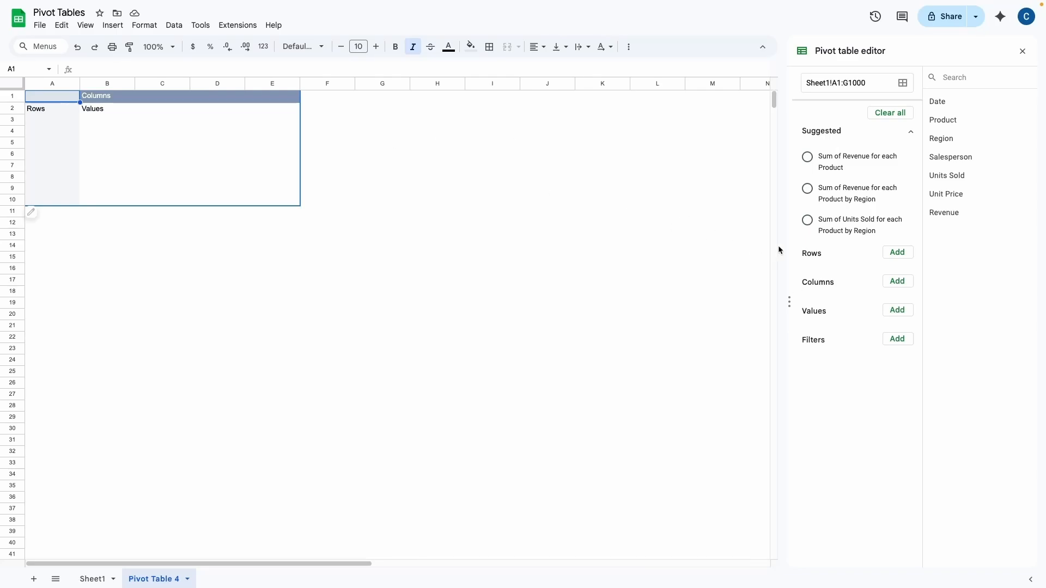
mouse_move(890, 113)
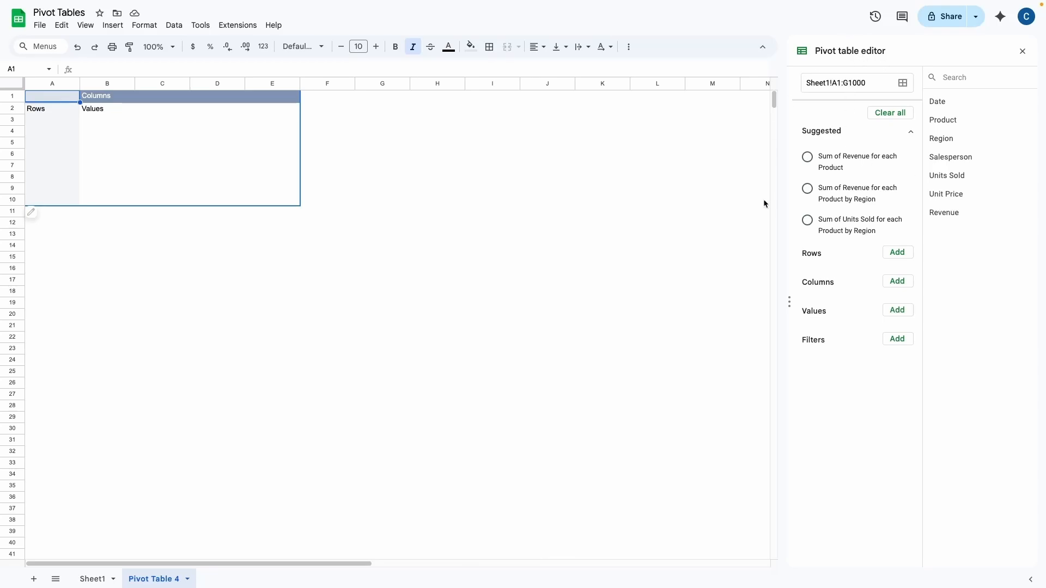
mouse_move(850, 279)
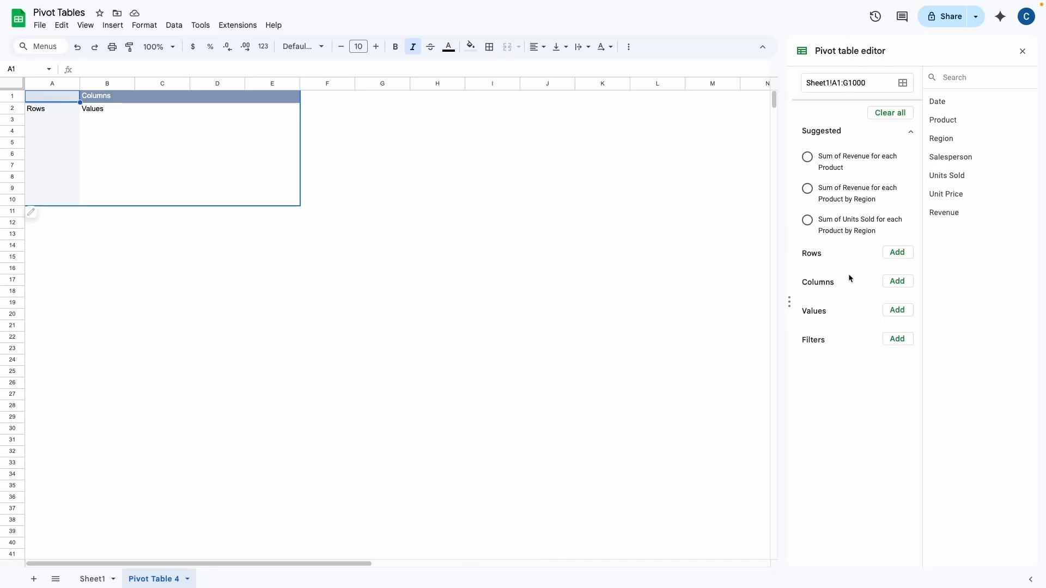
mouse_move(840, 142)
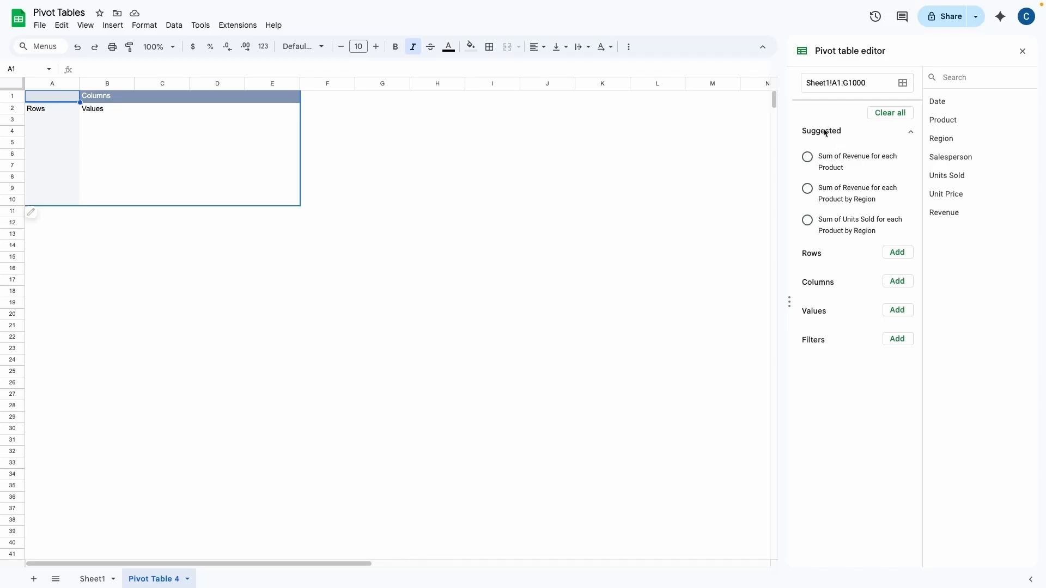
mouse_move(848, 156)
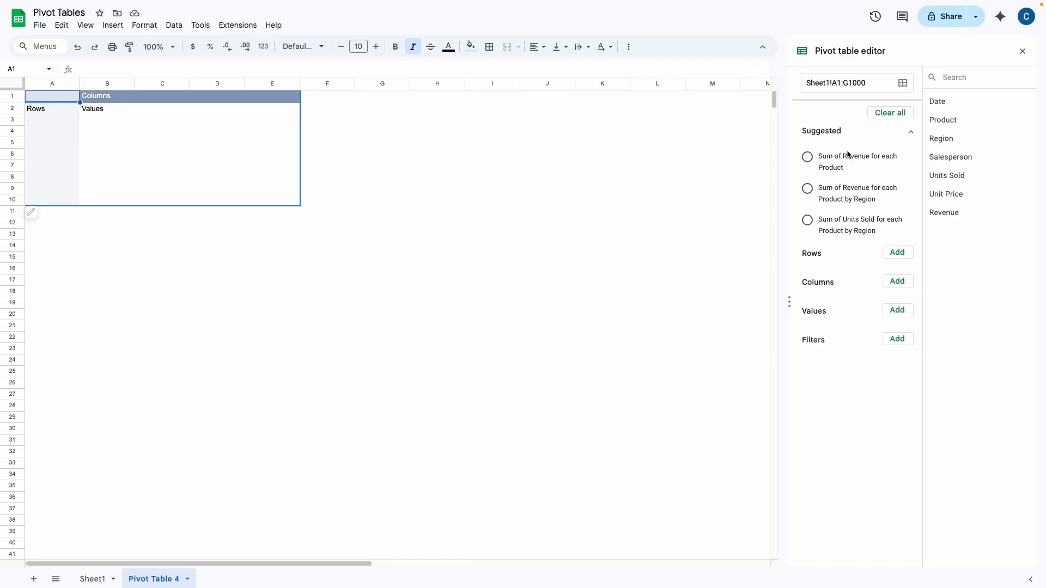
mouse_move(848, 161)
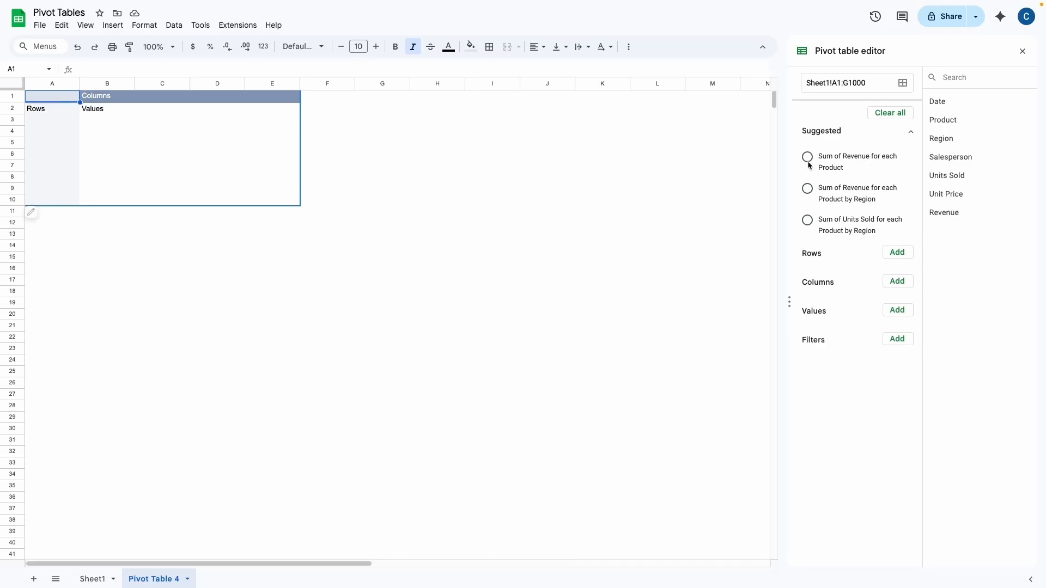
Step: Apply the suggested summary of revenue per product, totaling $879,480.01
left_click(807, 157)
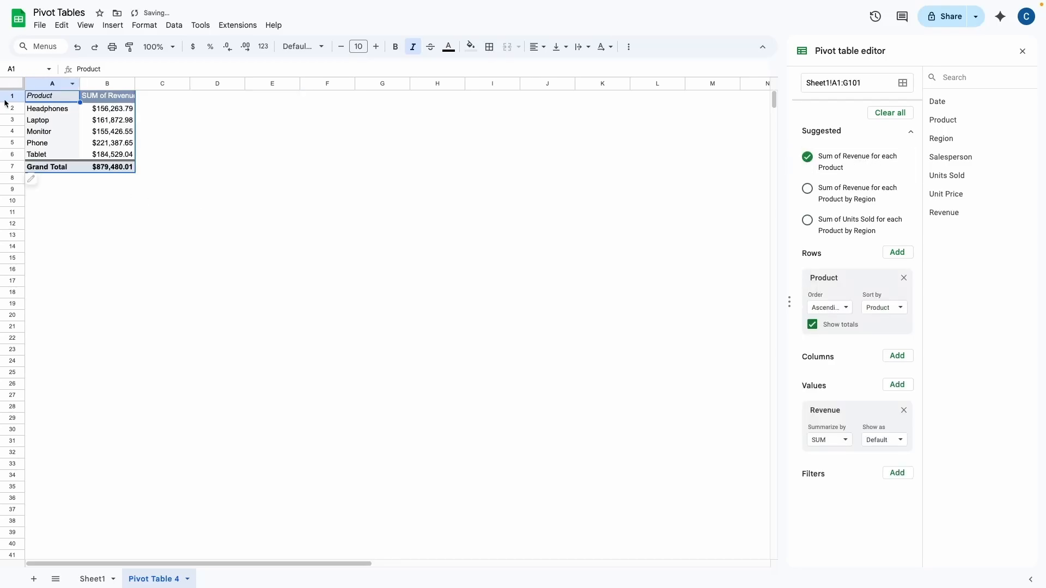
mouse_move(66, 120)
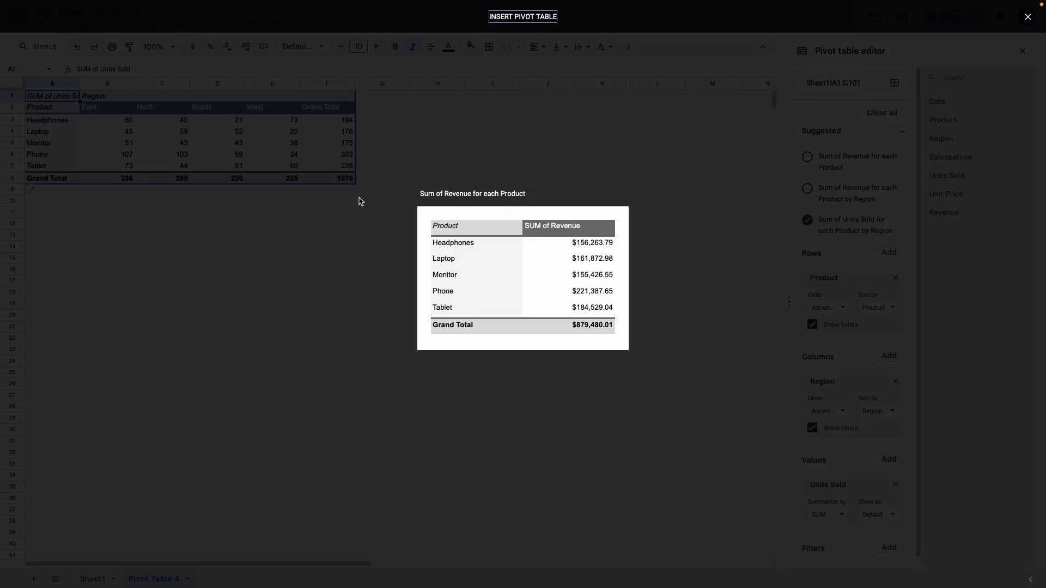
mouse_move(535, 182)
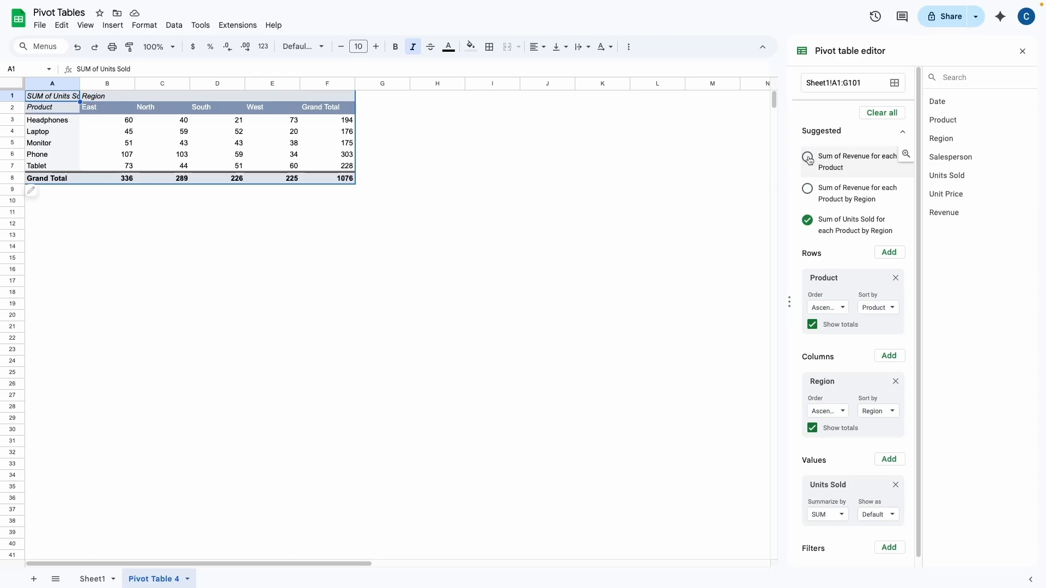
Step: Keep revenue per product, check the raw Sheet1 data, and select the product totals
left_click(807, 159)
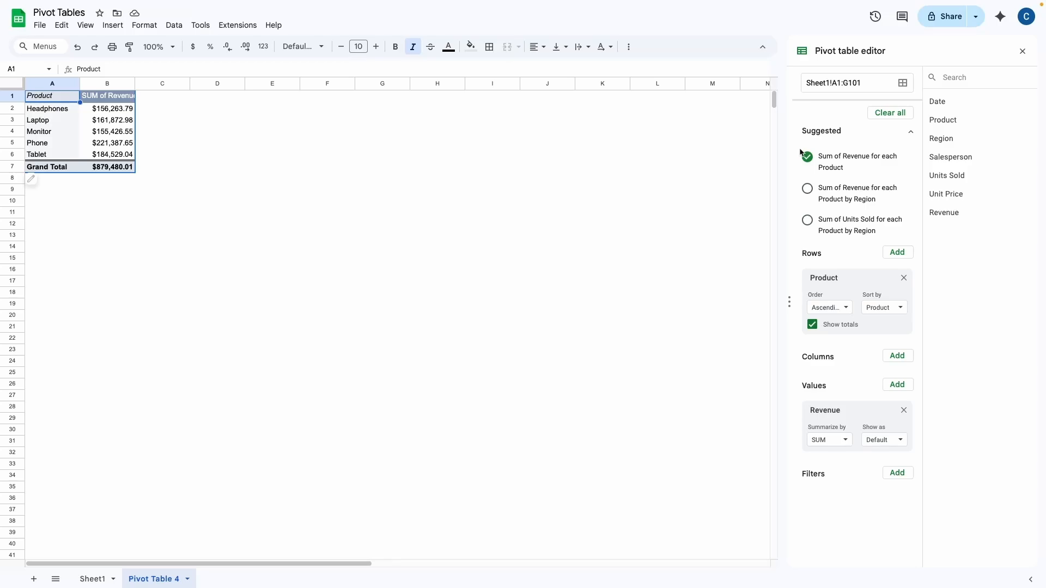
mouse_move(819, 279)
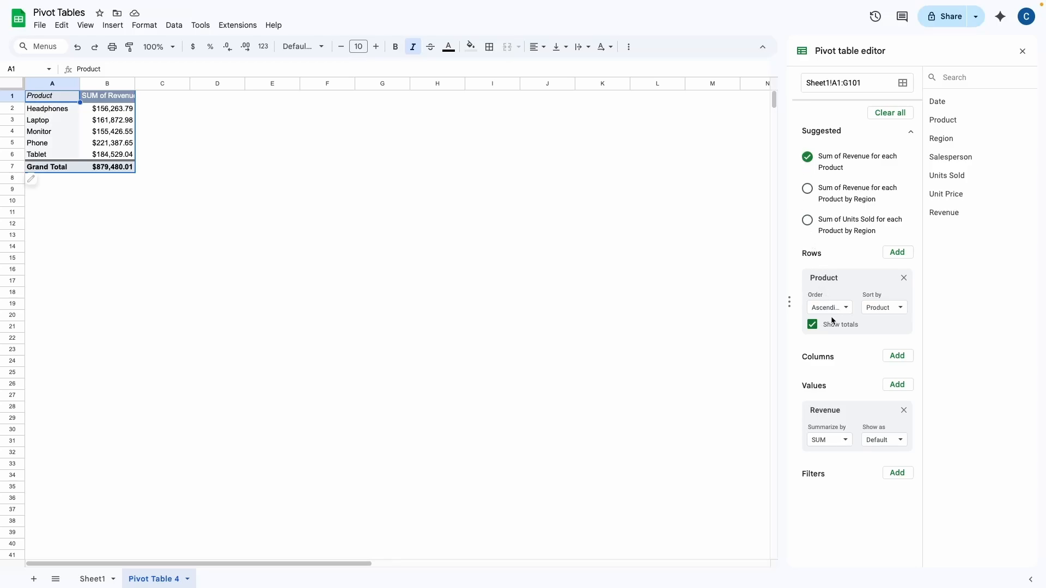
mouse_move(945, 133)
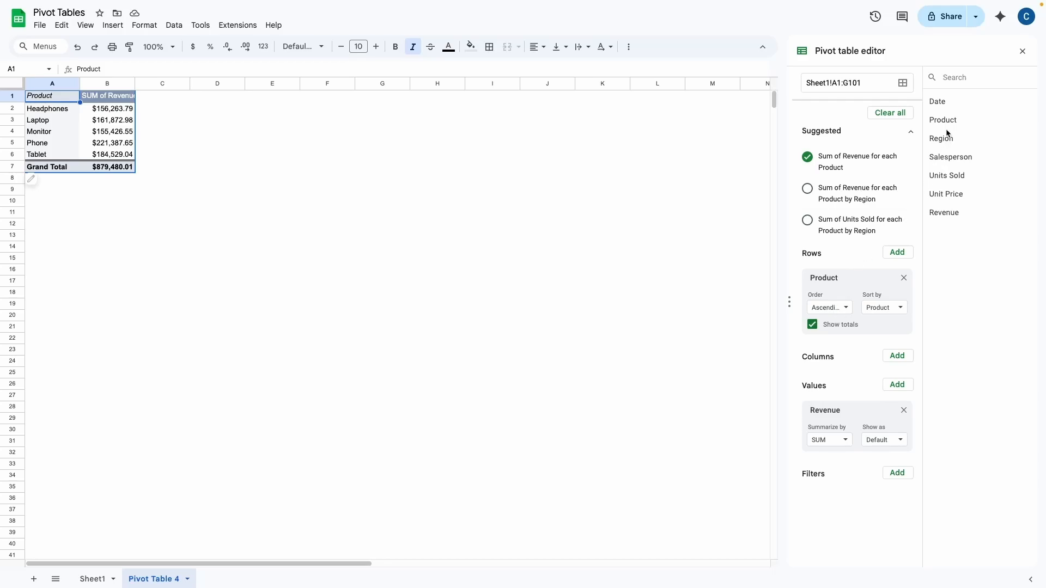
mouse_move(943, 130)
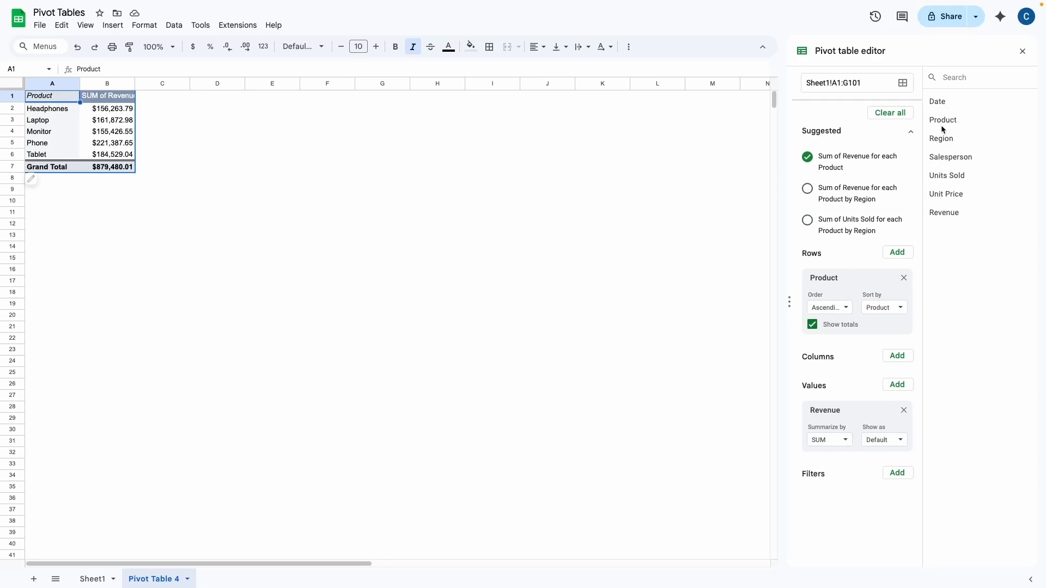
mouse_move(948, 143)
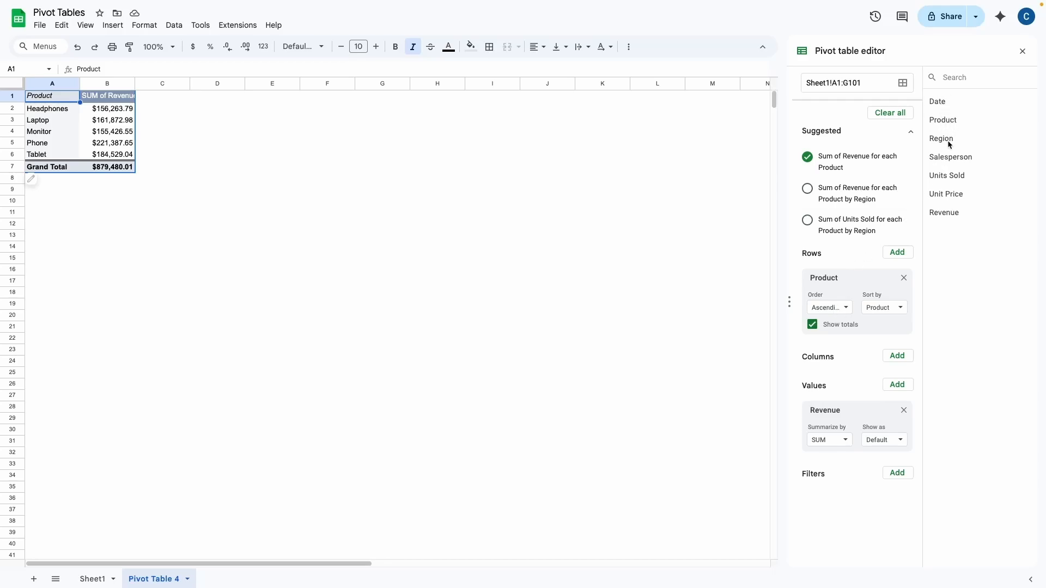
mouse_move(952, 194)
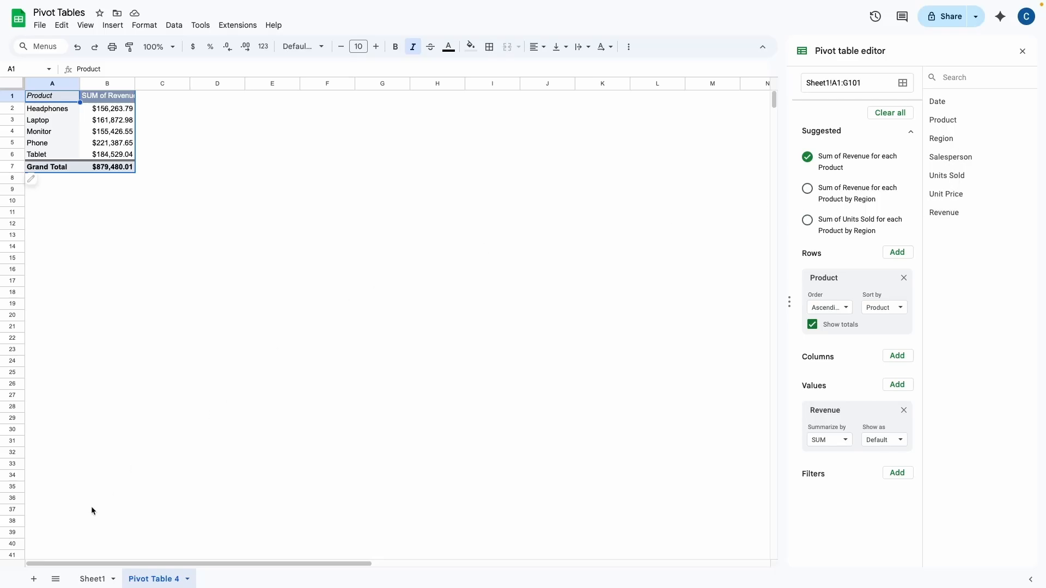
left_click(93, 578)
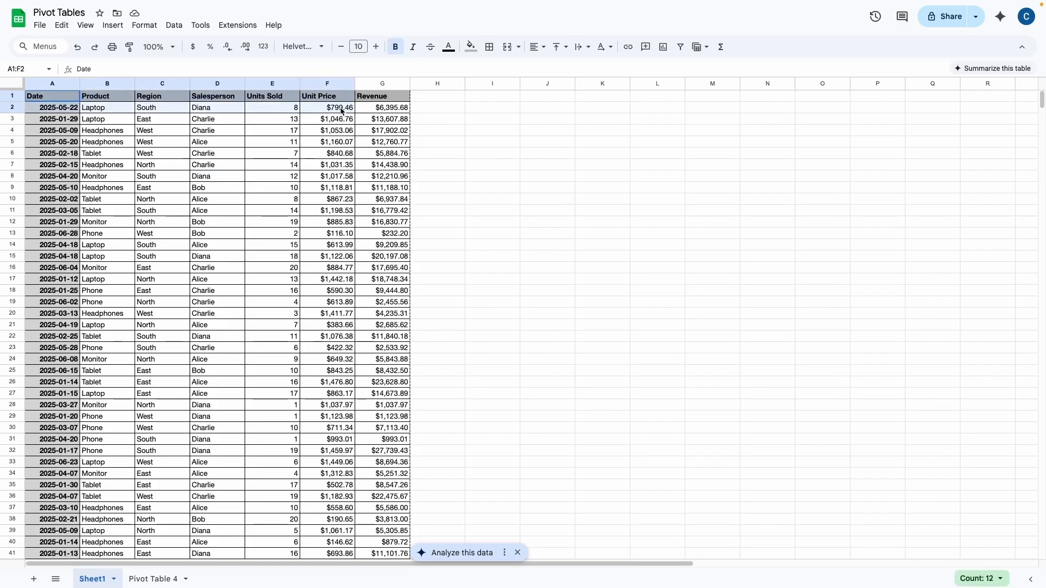
left_click(153, 579)
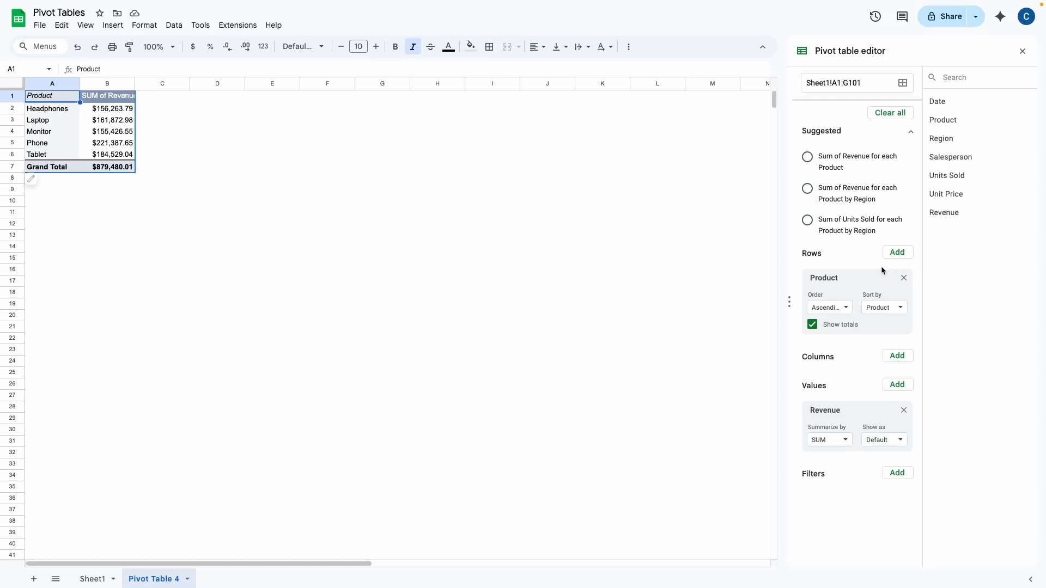
mouse_move(832, 294)
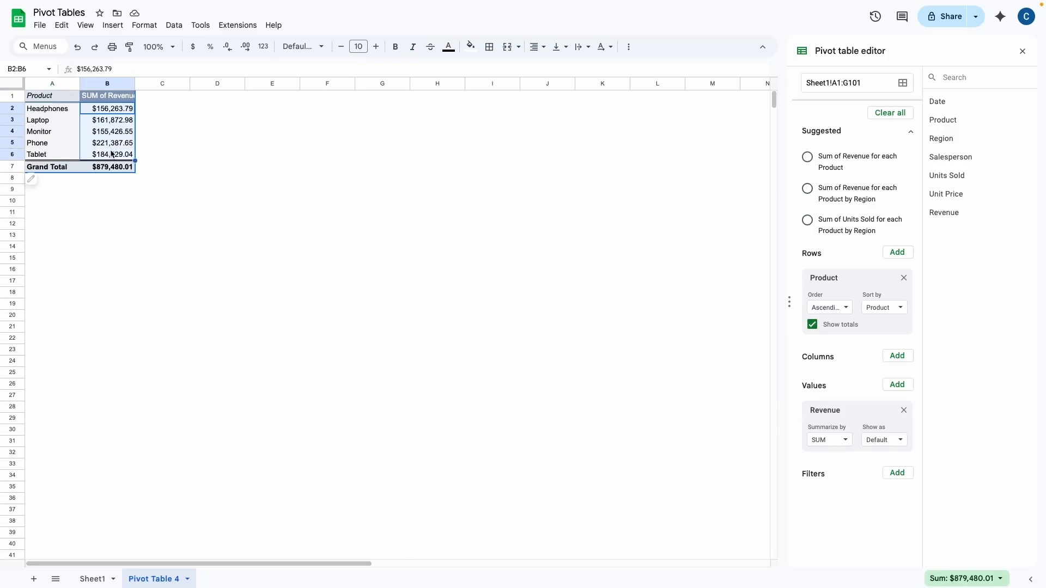
left_click(163, 96)
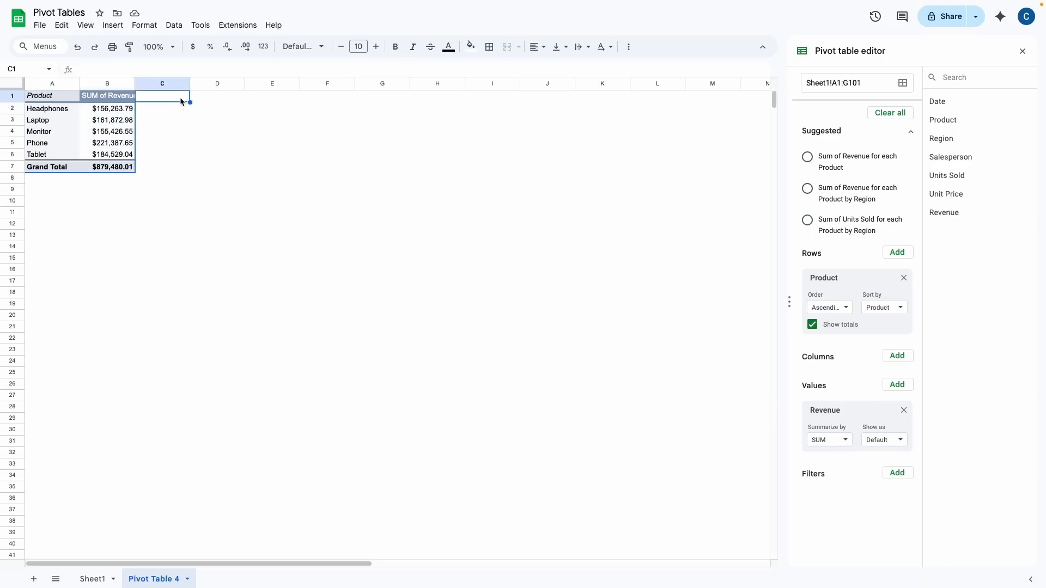
mouse_move(251, 153)
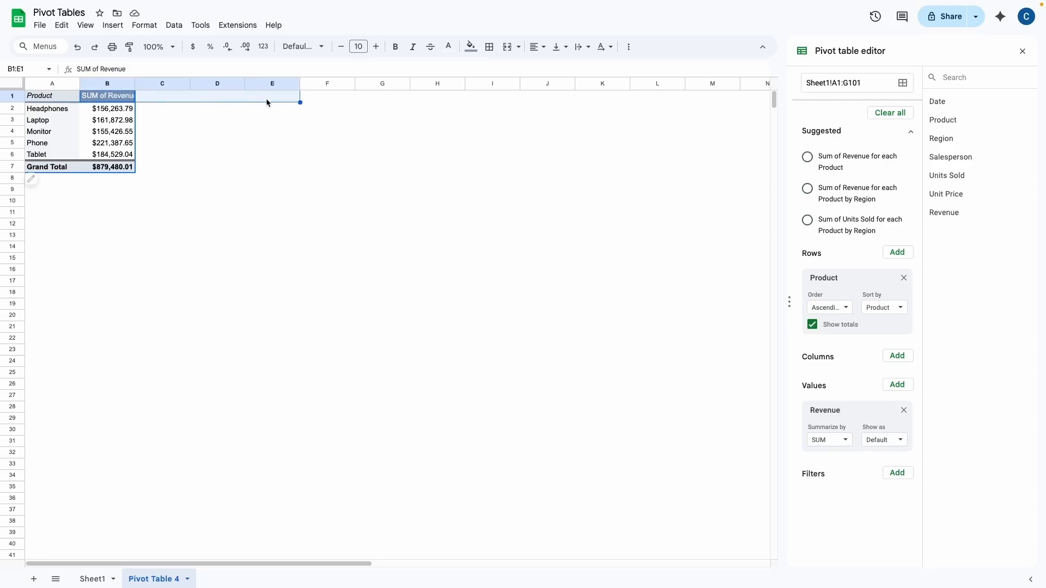
Step: Add Region as columns so revenue splits into East, North, South and West
left_click(327, 188)
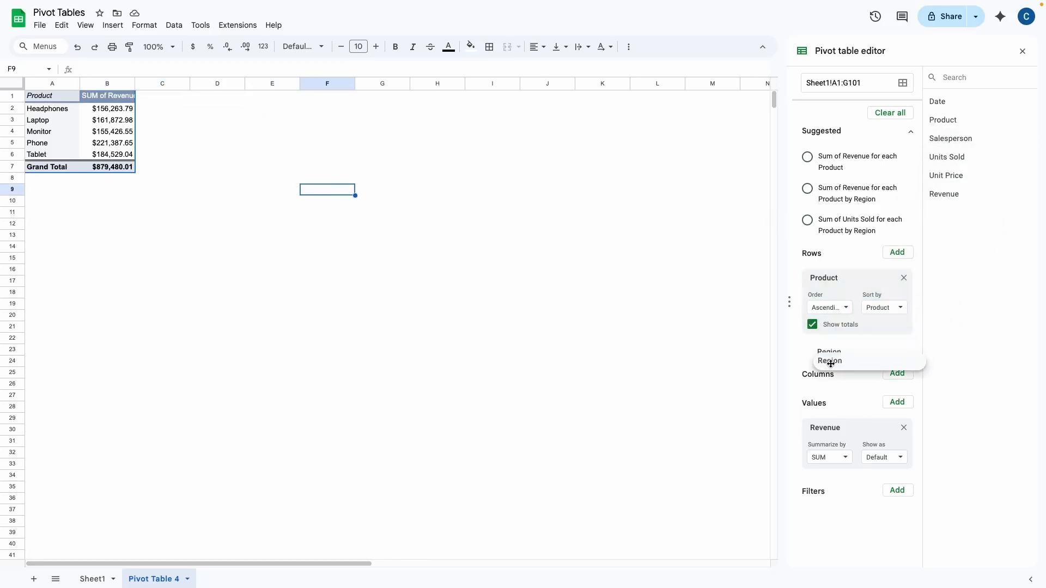
left_click(829, 361)
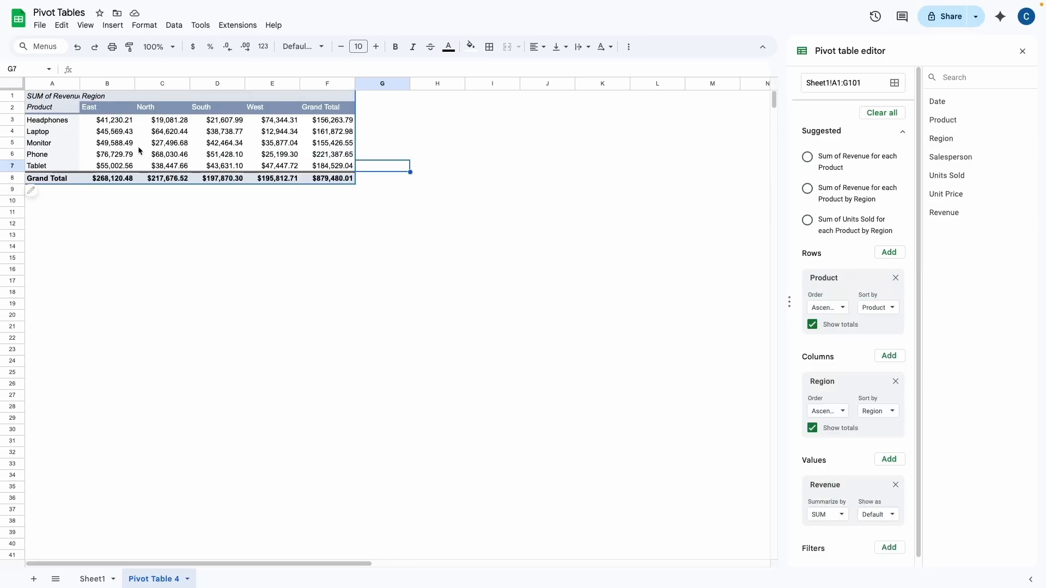
left_click_drag(107, 120, 272, 165)
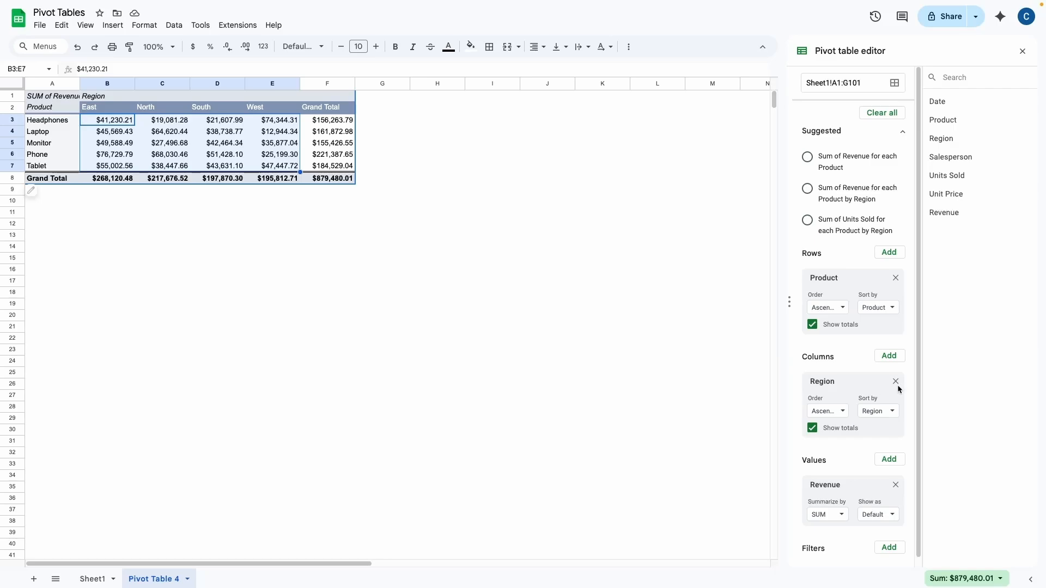
Step: Drop the Region columns and show a second Revenue value as % of column, Phone at 25.17%
left_click(895, 382)
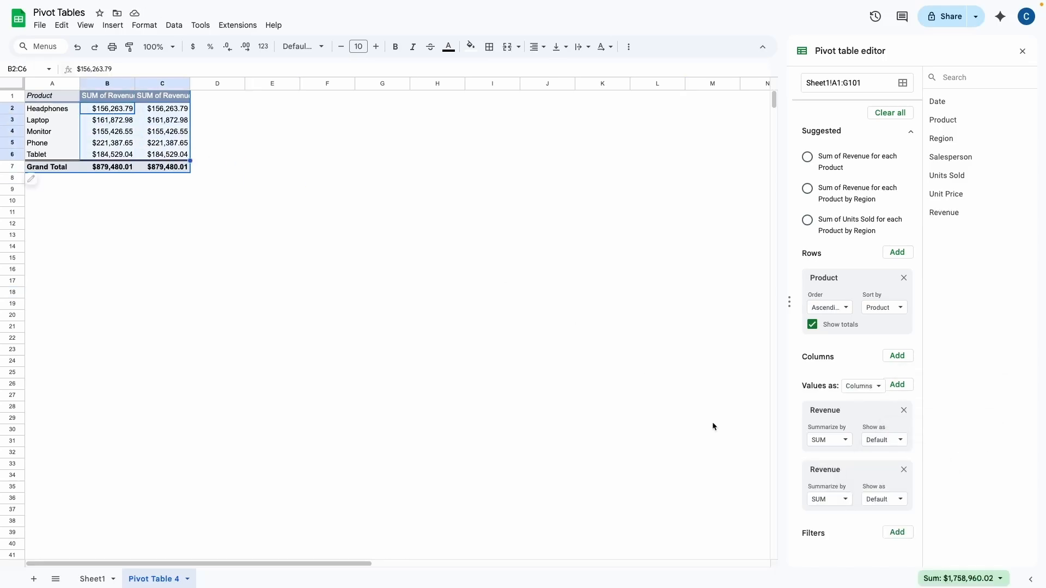
mouse_move(869, 482)
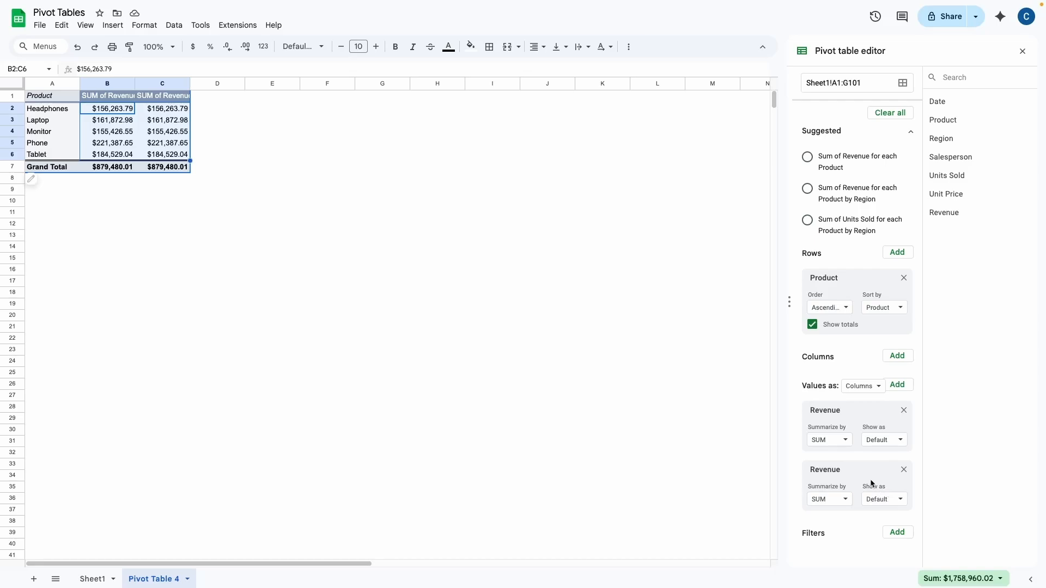
left_click(881, 498)
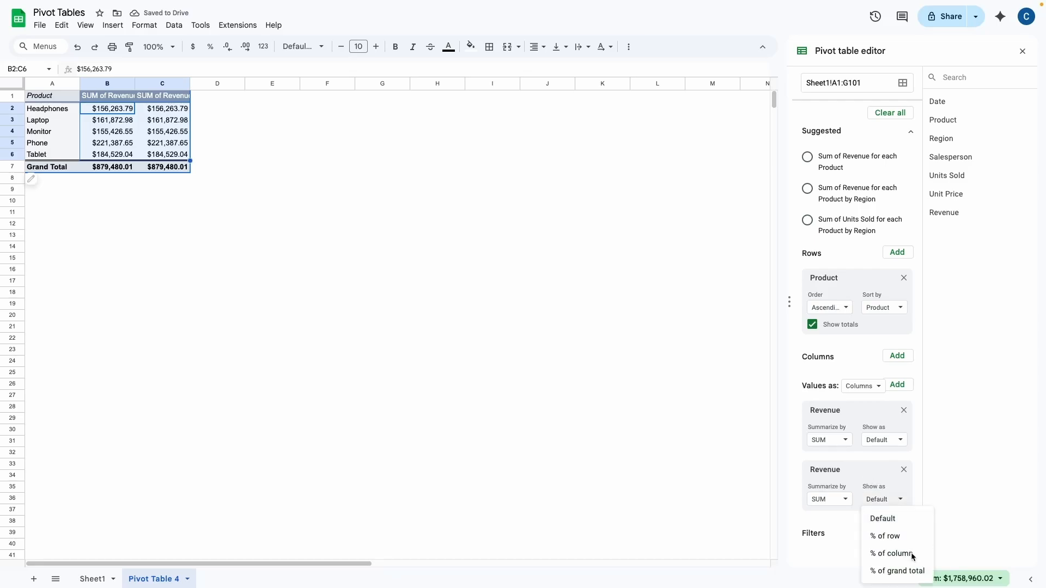
left_click(891, 553)
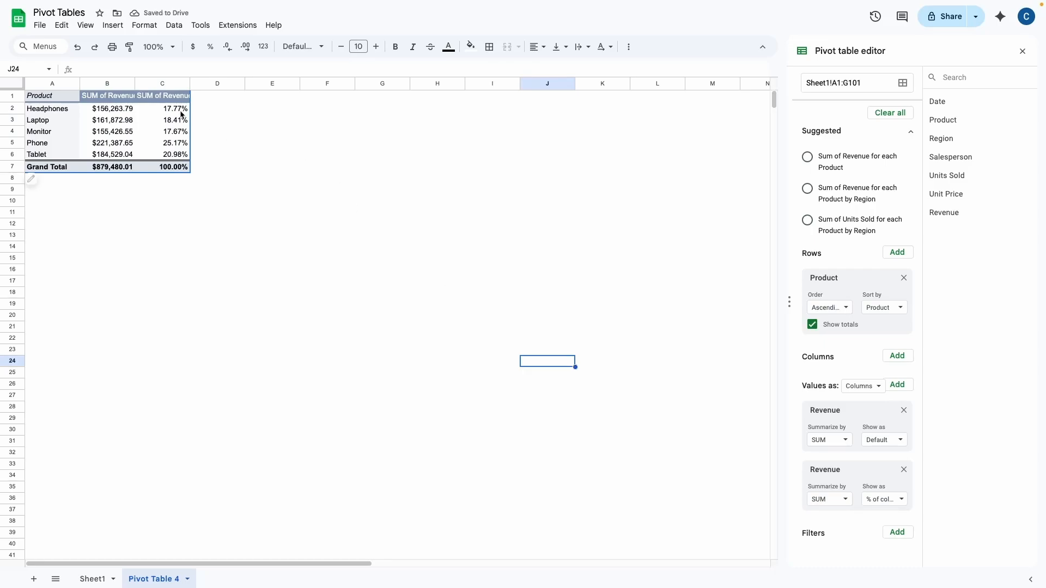
mouse_move(73, 112)
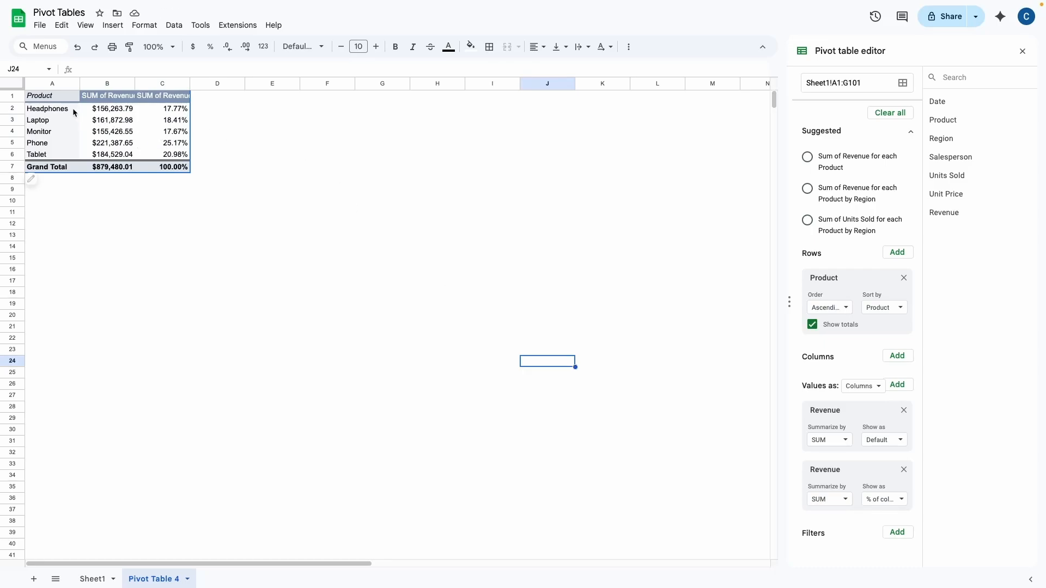
left_click(52, 143)
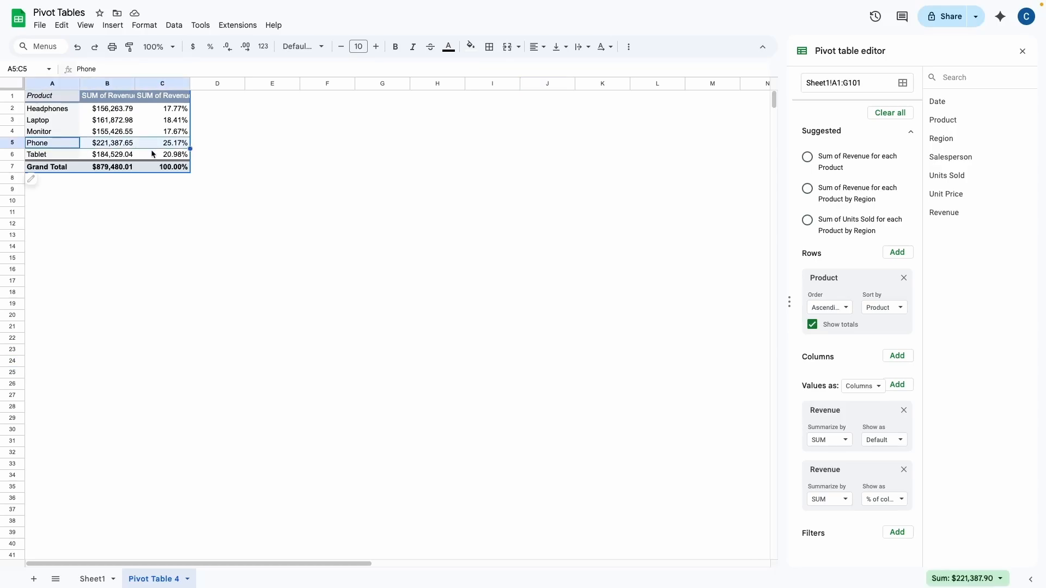
Step: Clear all fields and rebuild with Salesperson rows and summed Revenue values
left_click(904, 278)
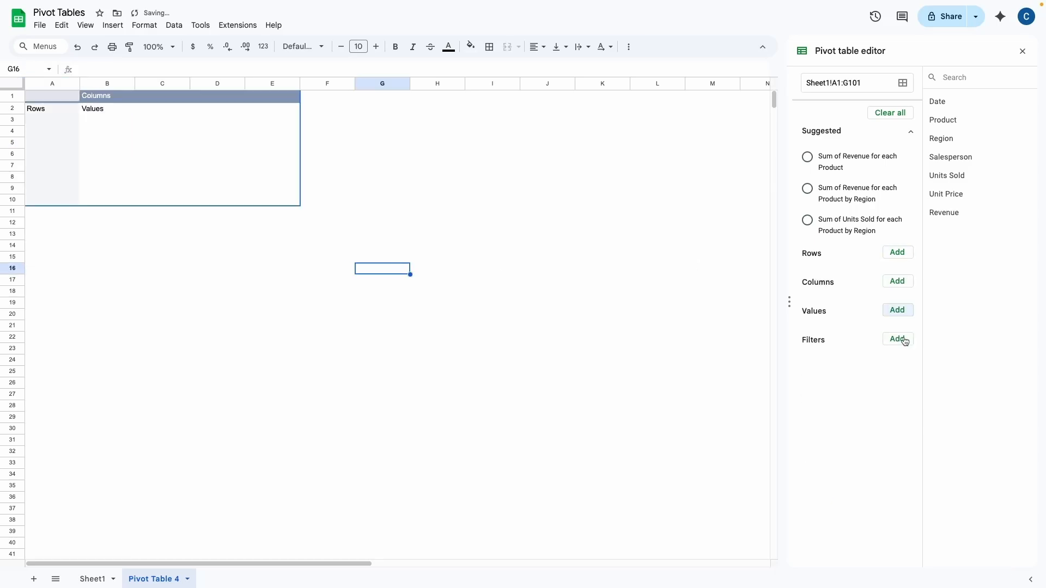
mouse_move(954, 153)
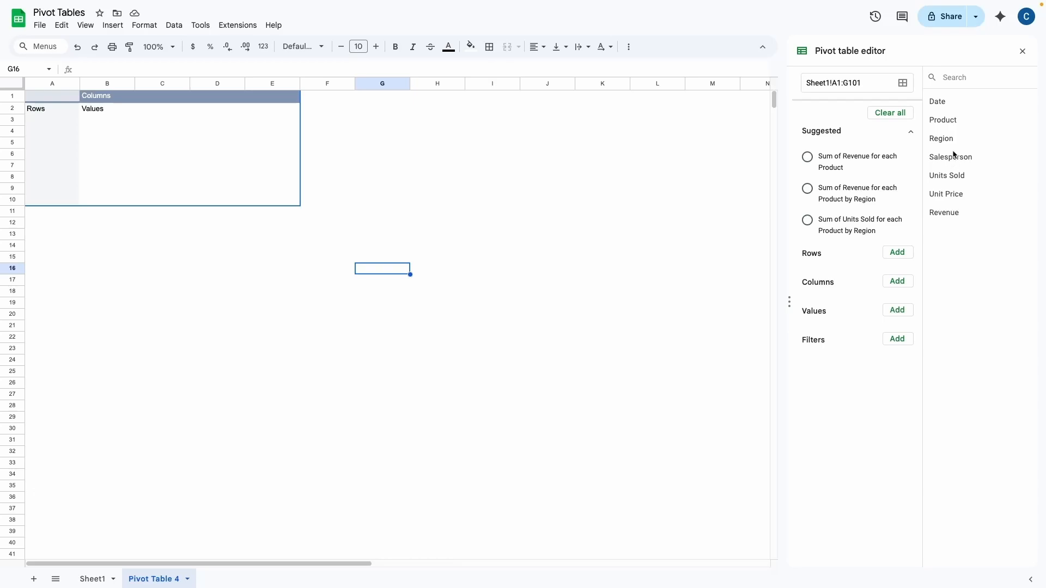
mouse_move(820, 292)
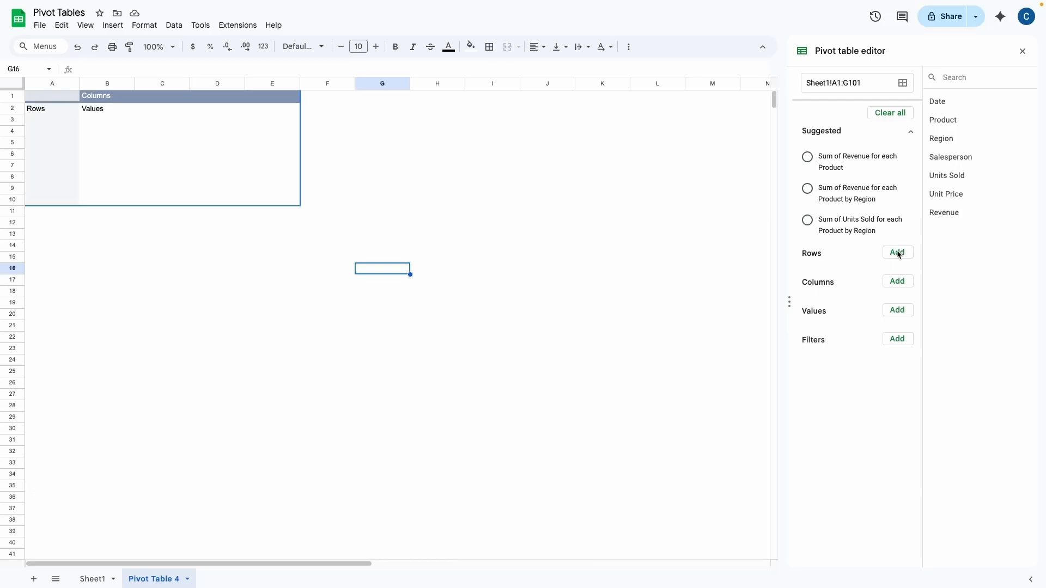
left_click(897, 251)
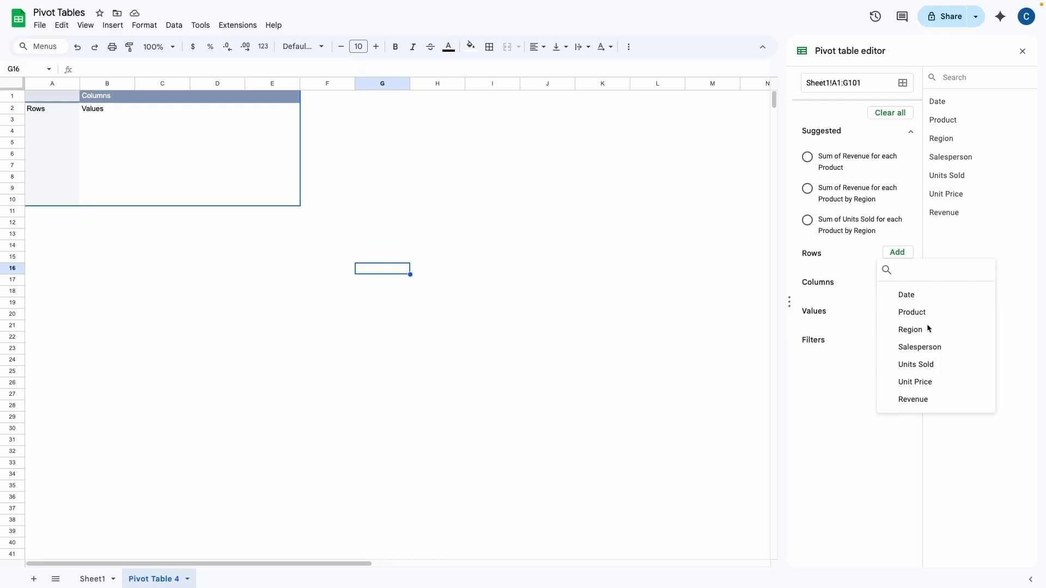
left_click(920, 346)
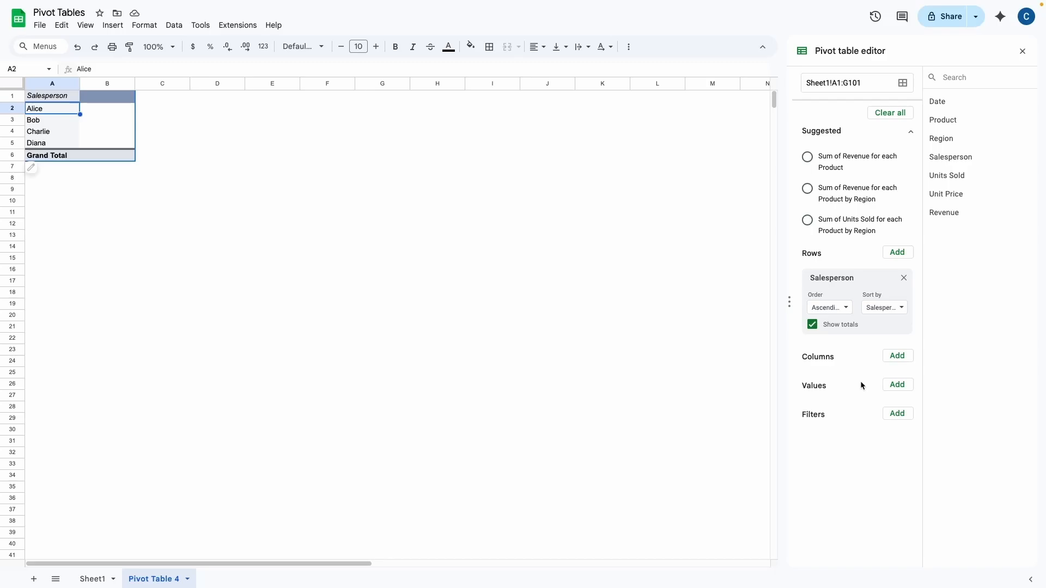
left_click(896, 384)
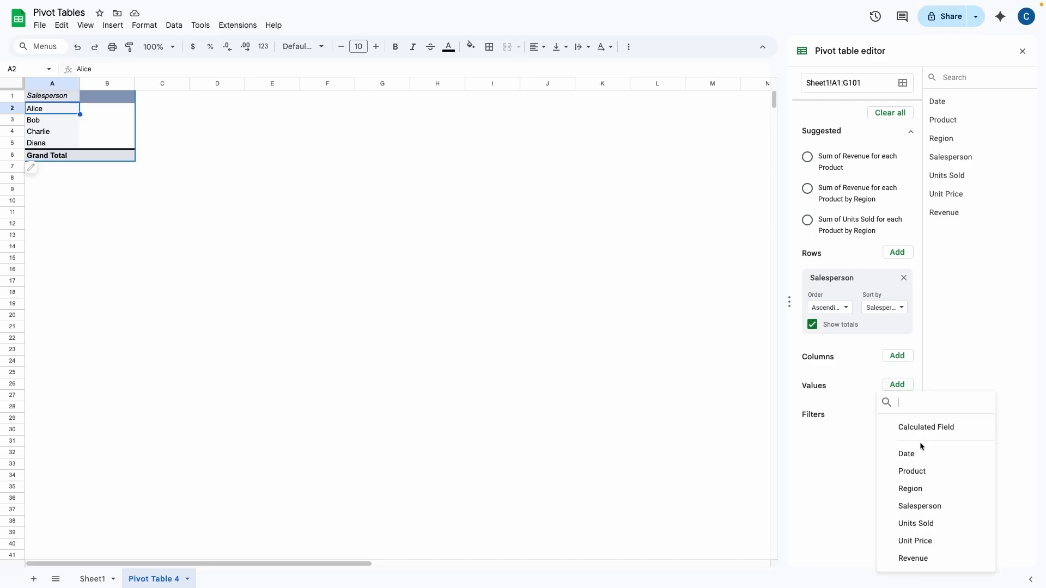
left_click(912, 557)
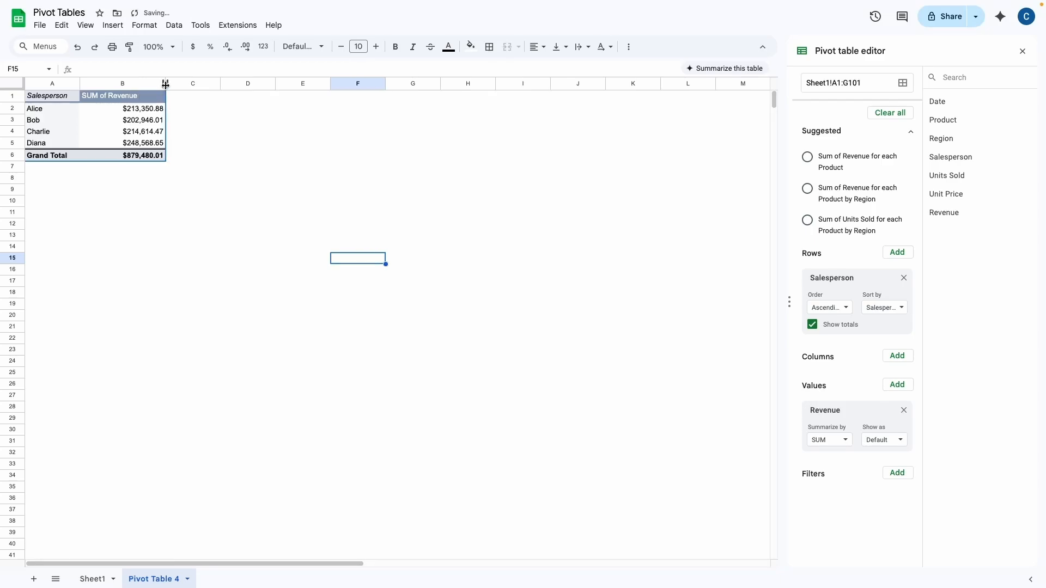
Step: Add Product as a second row grouping beneath Salesperson
left_click(122, 96)
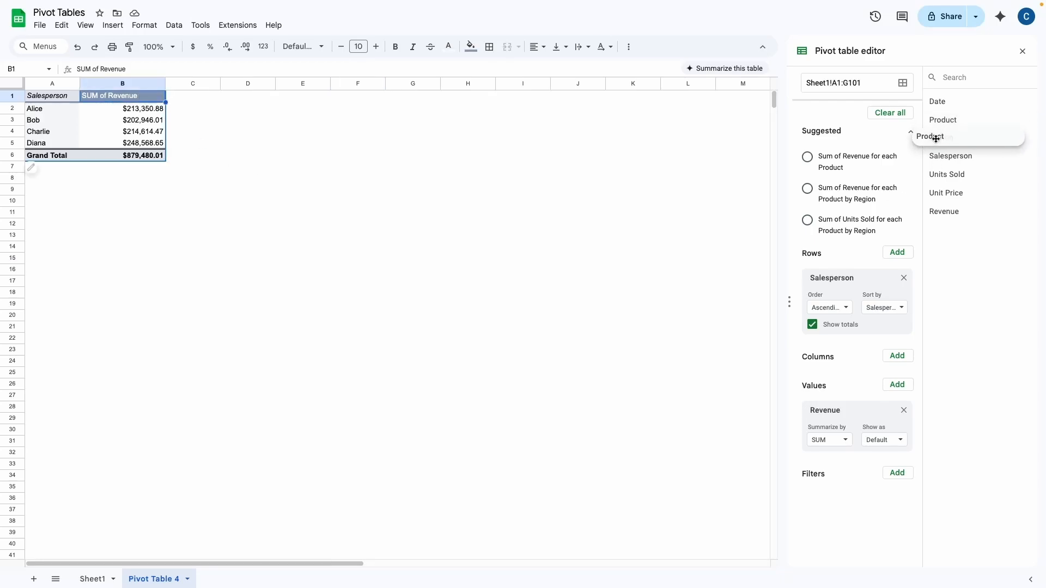
left_click(929, 136)
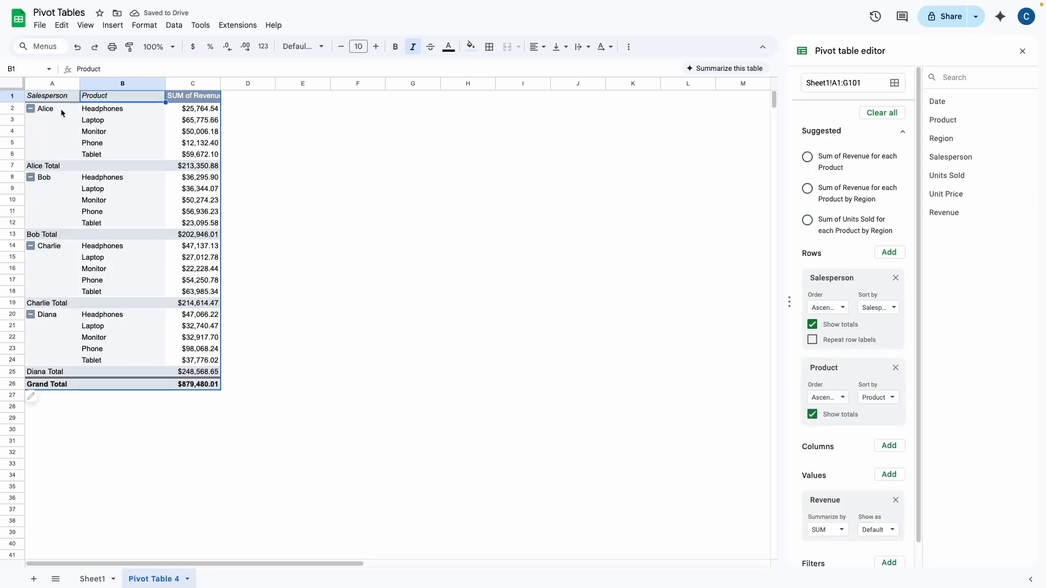
Step: Inspect Alice's product rows and Bob's Tablet revenue in the nested table
left_click(43, 108)
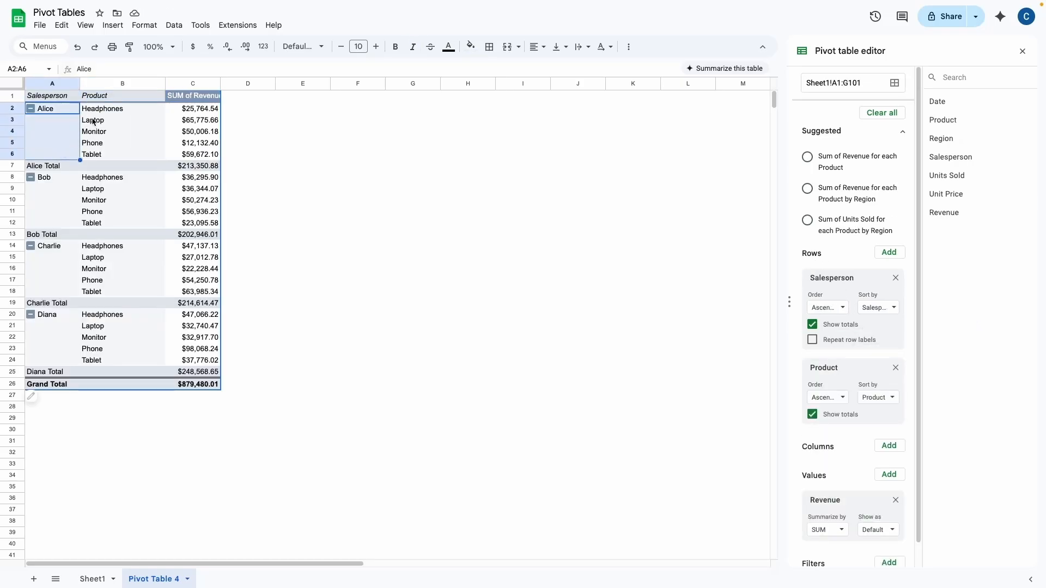
left_click(46, 108)
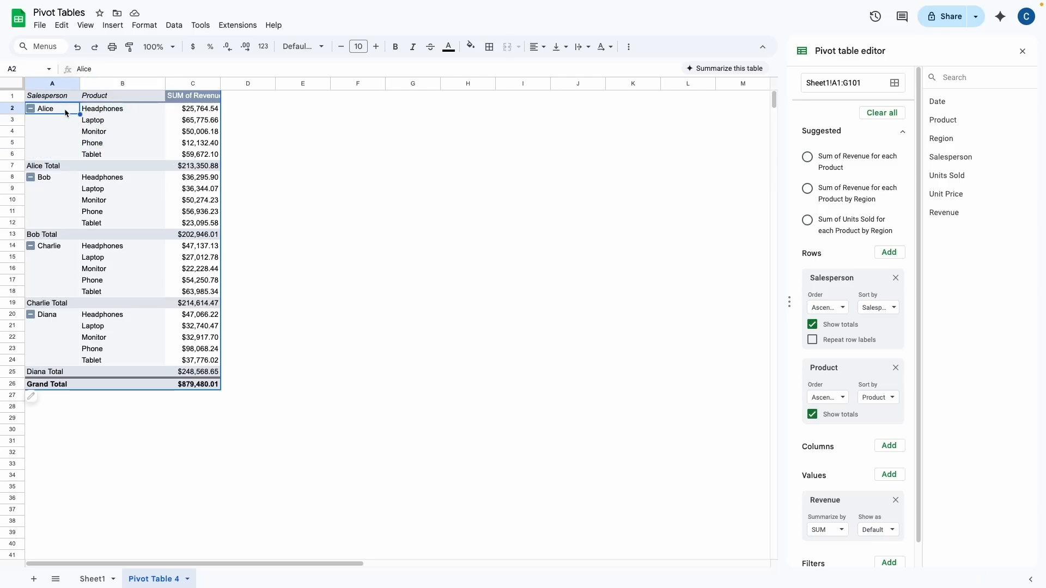
left_click_drag(101, 108, 91, 154)
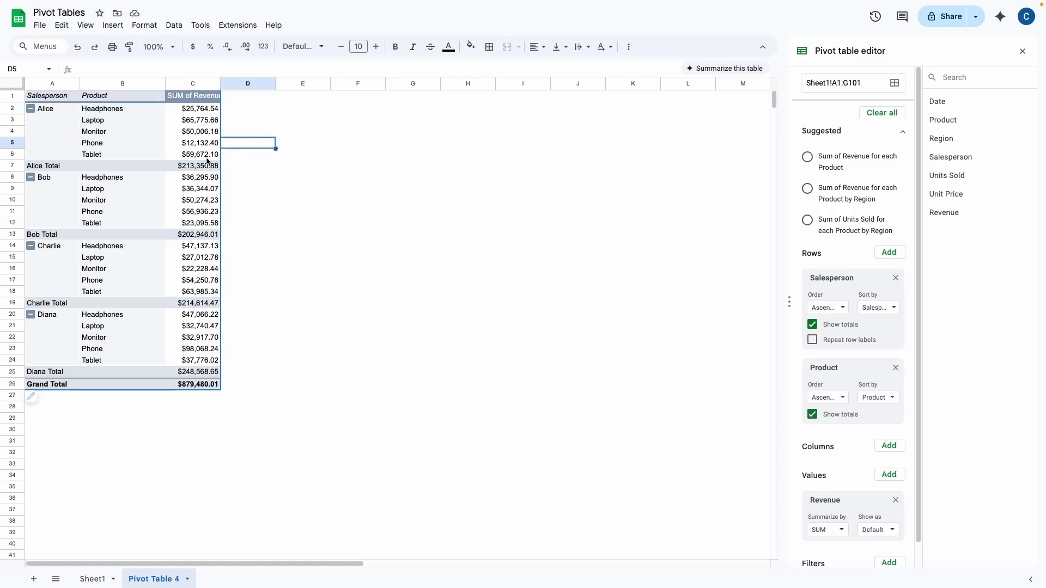
left_click(122, 142)
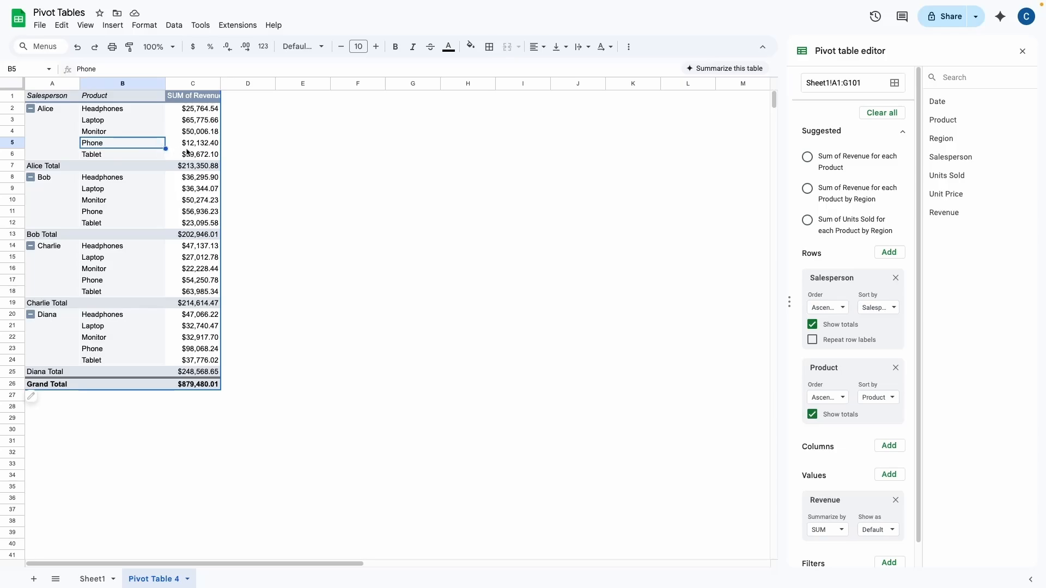
mouse_move(147, 209)
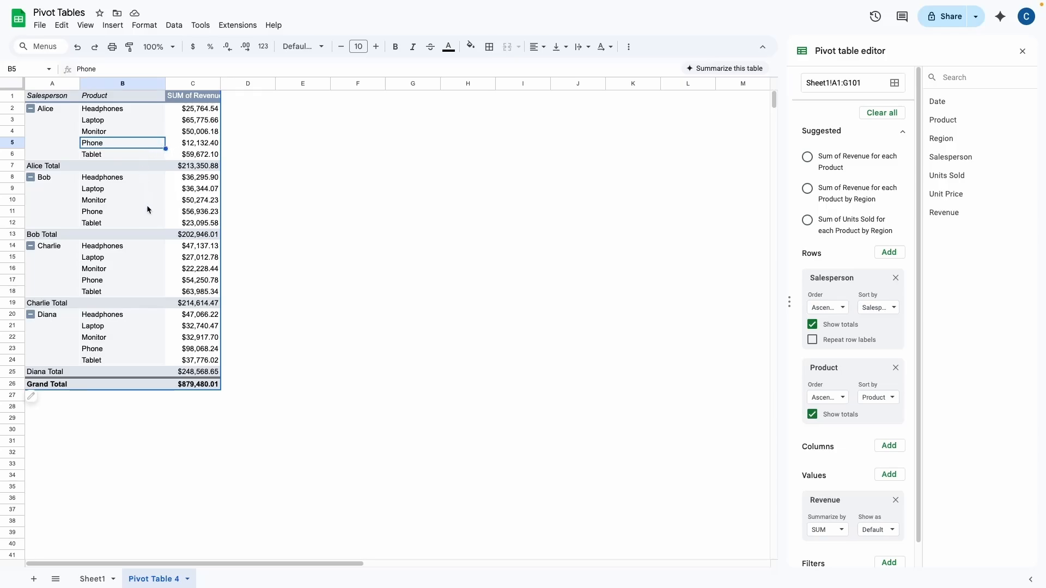
left_click(193, 222)
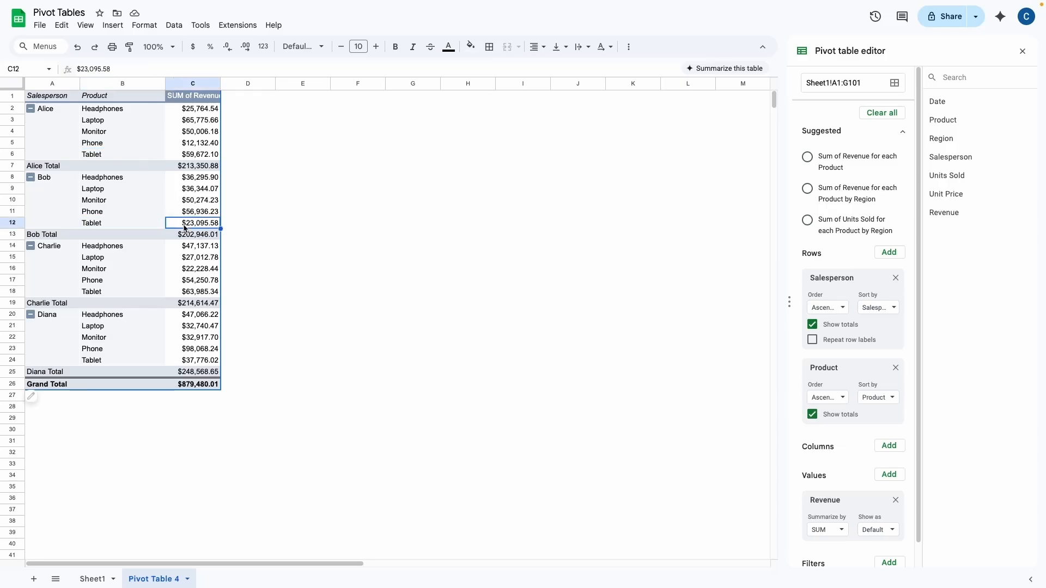
mouse_move(191, 300)
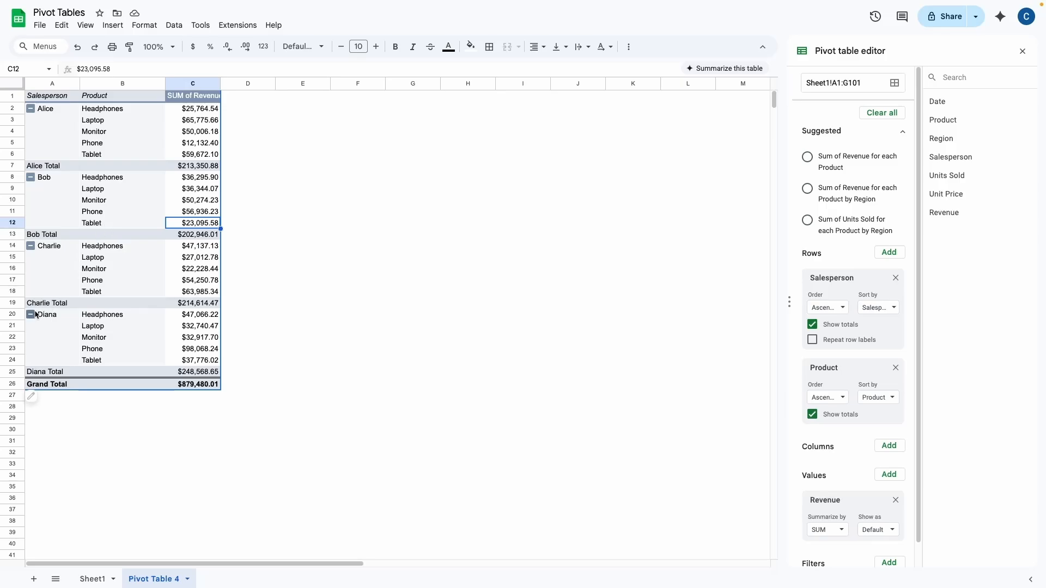
Step: Collapse Diana's, Charlie's and Bob's groups with the minus toggles so only their totals show
left_click(31, 314)
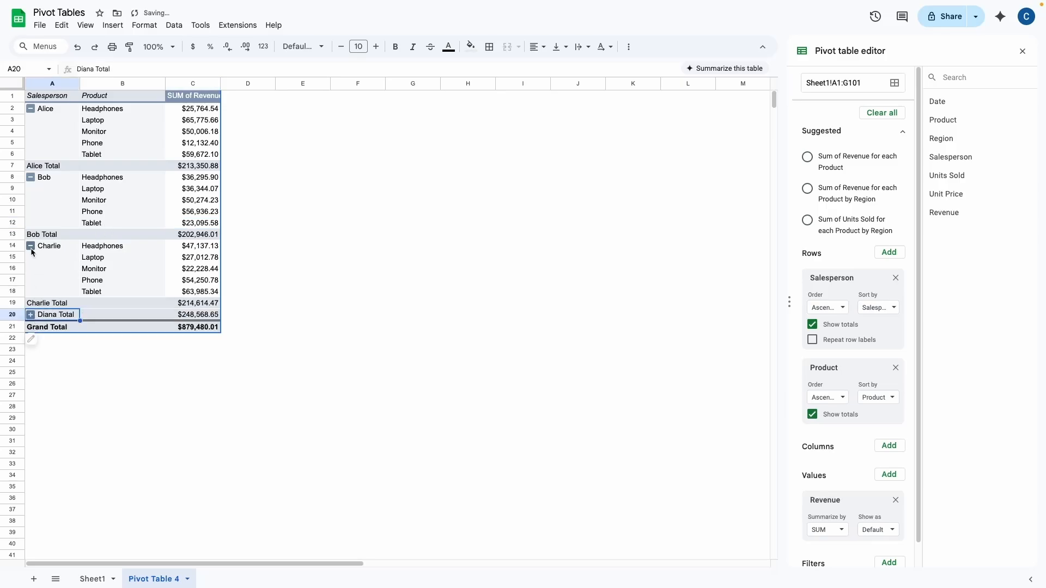
left_click(30, 245)
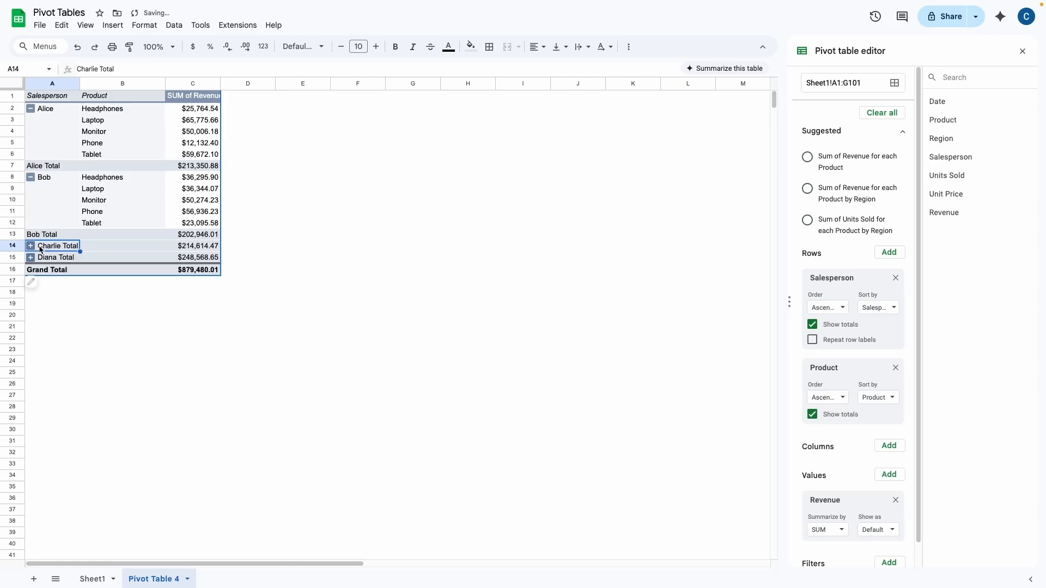
left_click(31, 176)
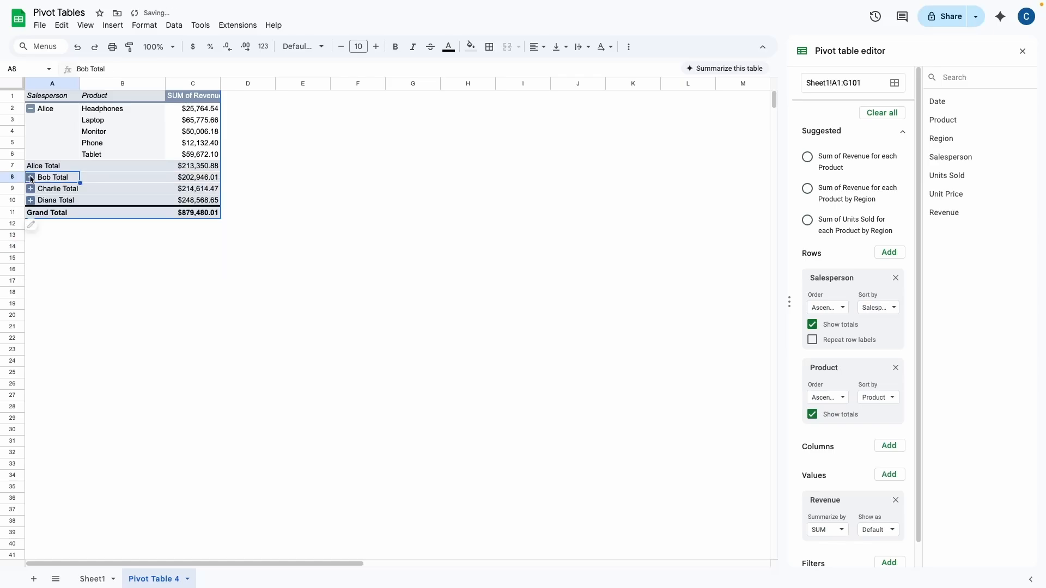
left_click(30, 176)
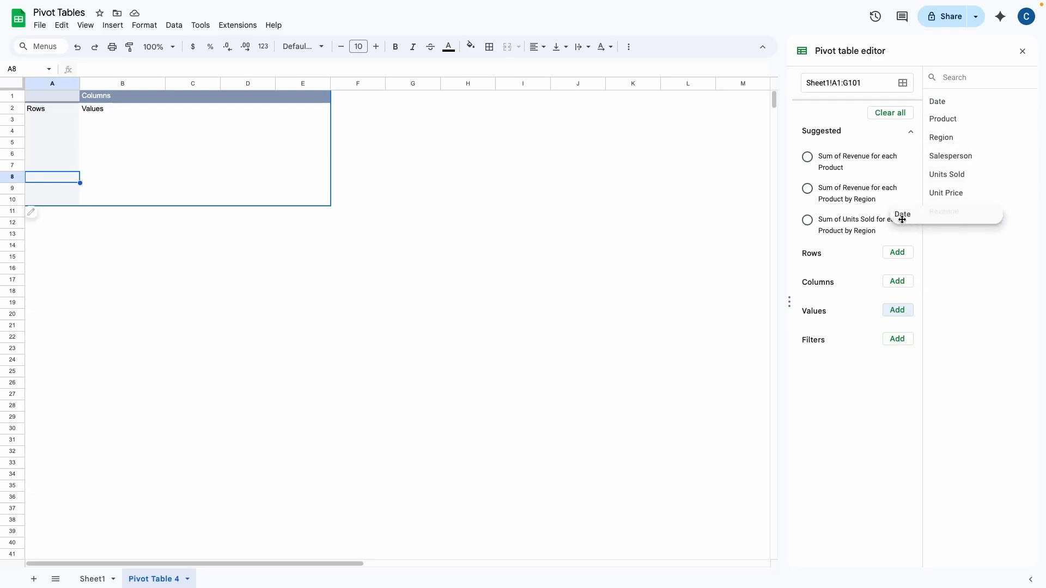
Step: Rebuild the cleared pivot with Date as rows and summed Revenue as values, starting 2025-01-01 at $1,749.30
left_click(937, 100)
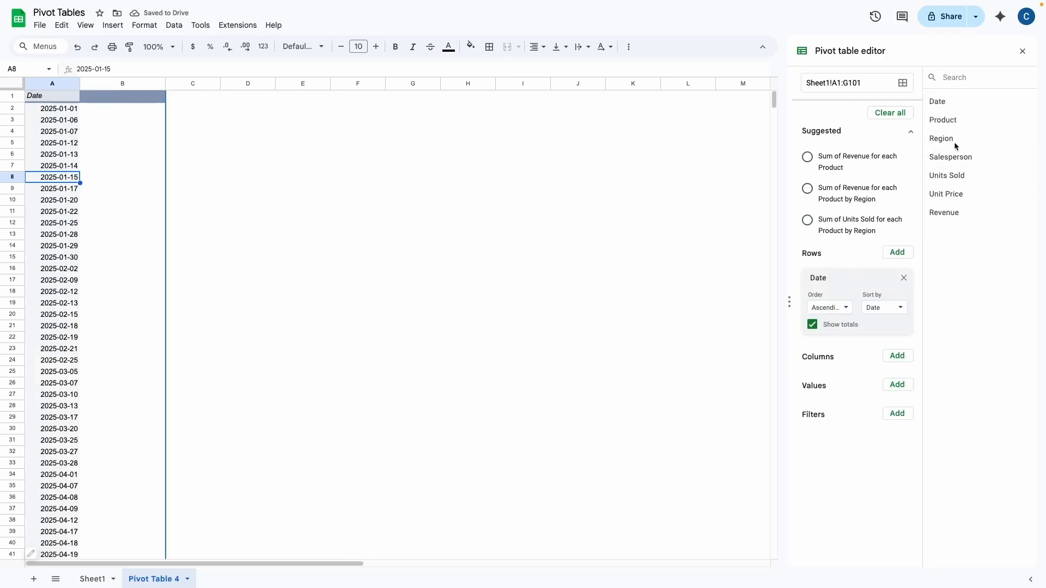
left_click_drag(943, 212, 836, 412)
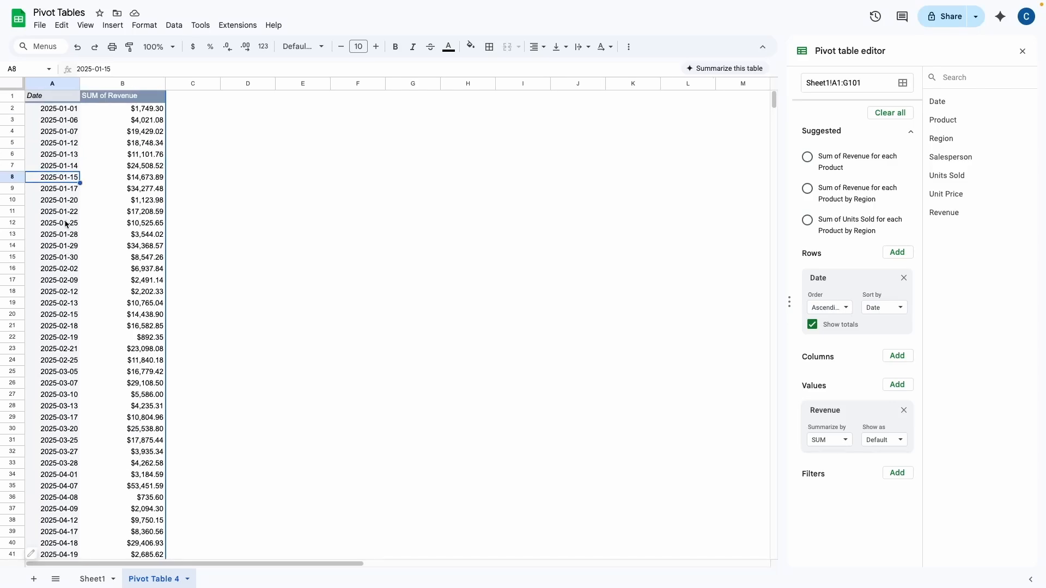
left_click(58, 141)
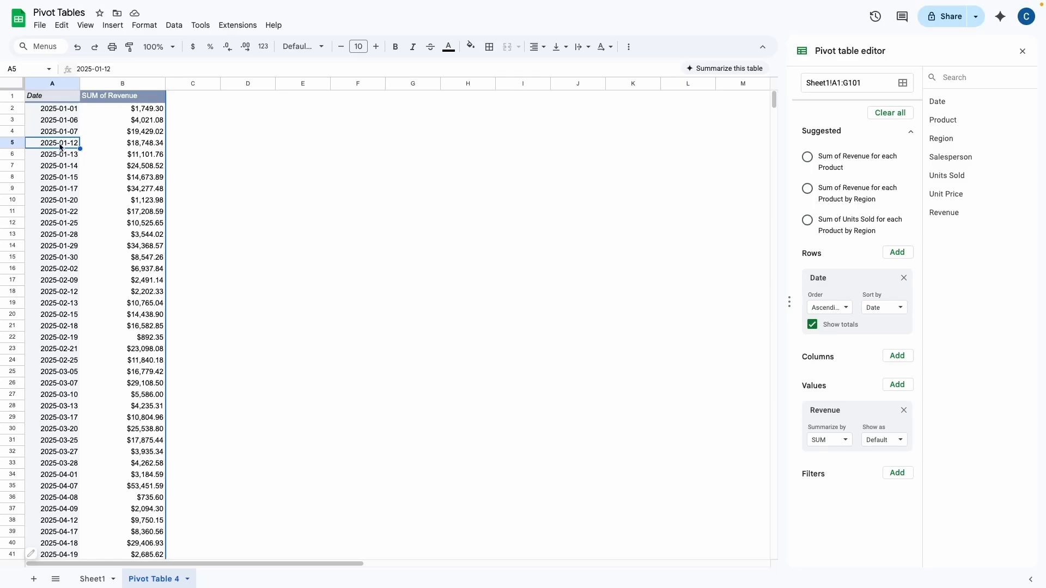
right_click(59, 143)
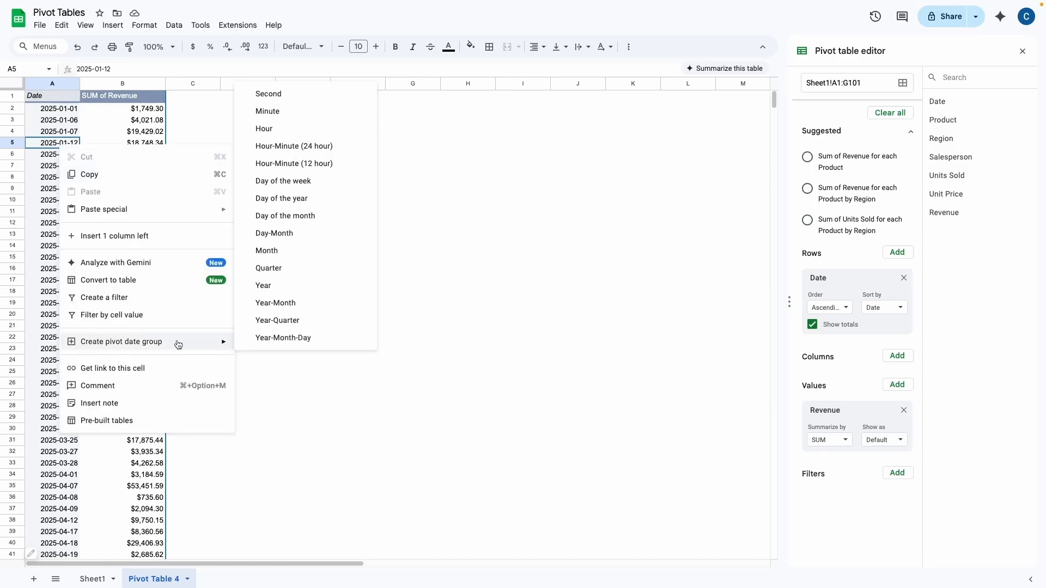
mouse_move(281, 304)
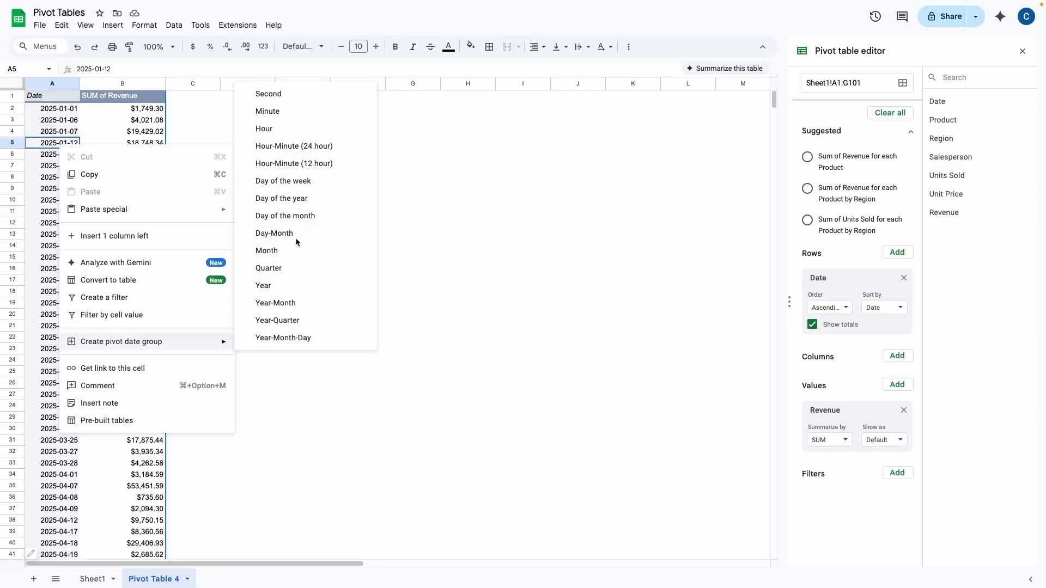
mouse_move(285, 308)
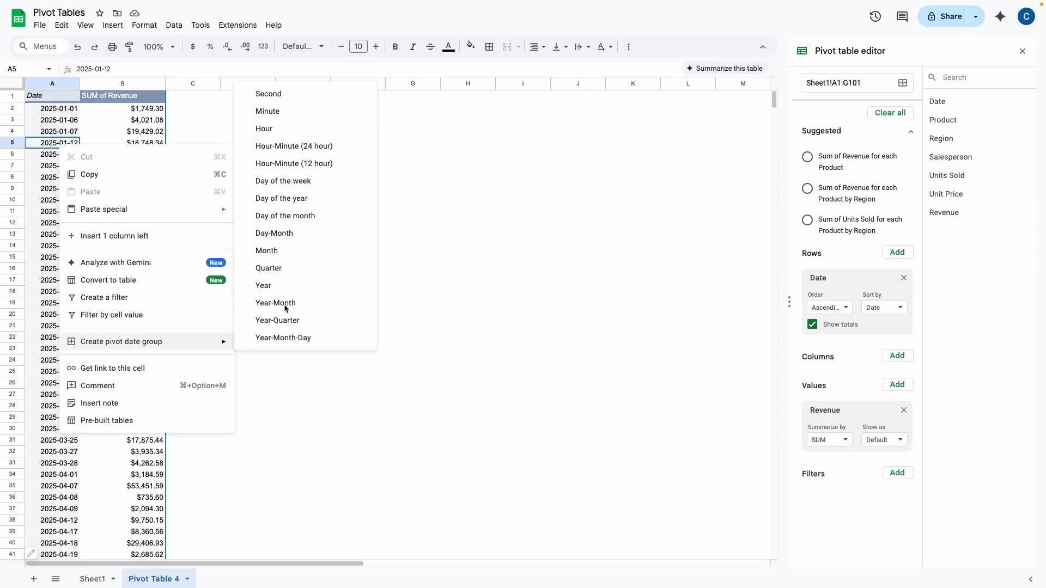
Step: Create a Year-Month pivot date group, giving Jan–Jun 2025 revenue with January highest at $203,827.46
left_click(274, 303)
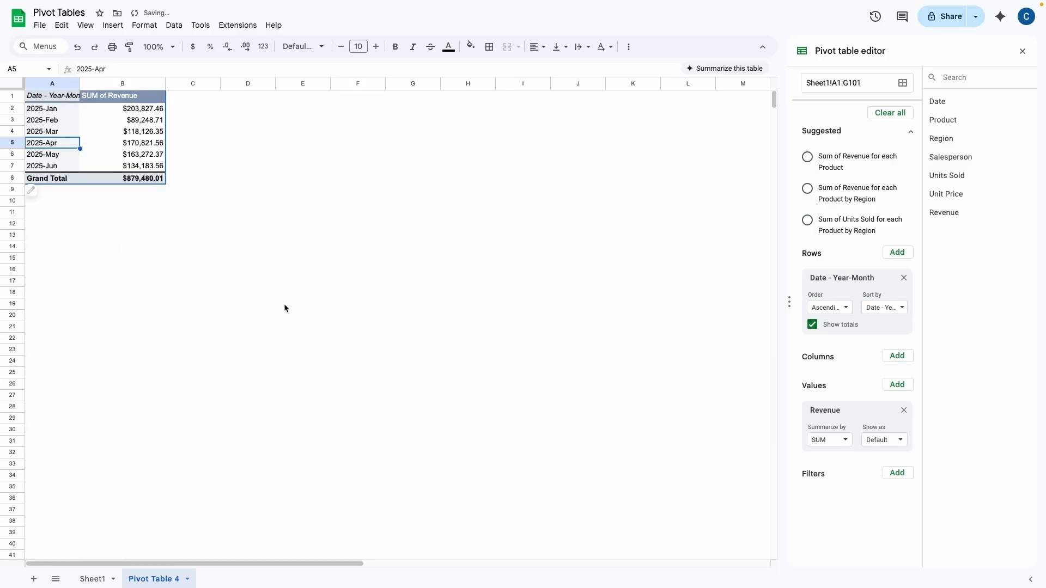
left_click(52, 108)
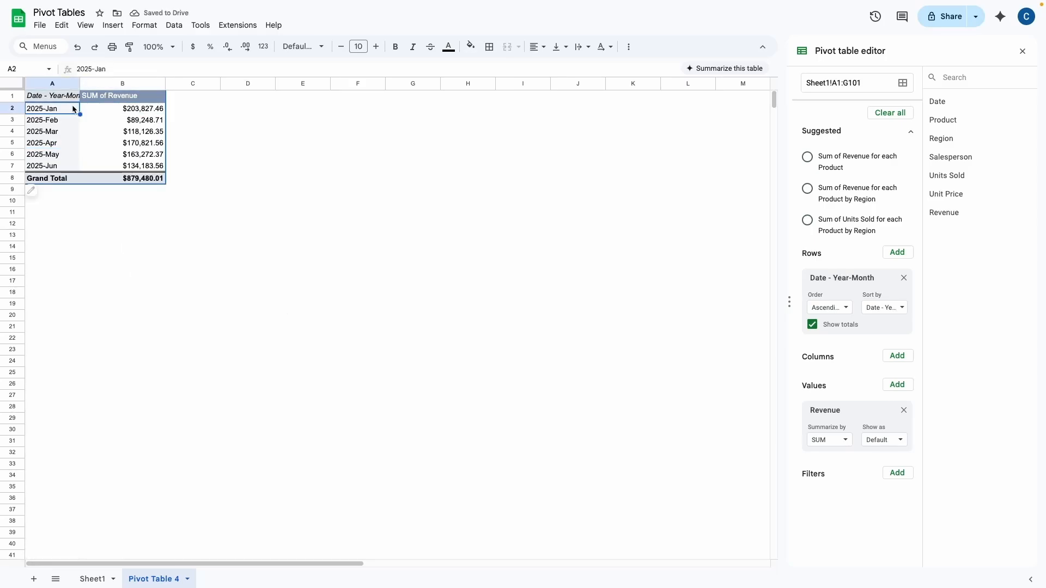
left_click(122, 108)
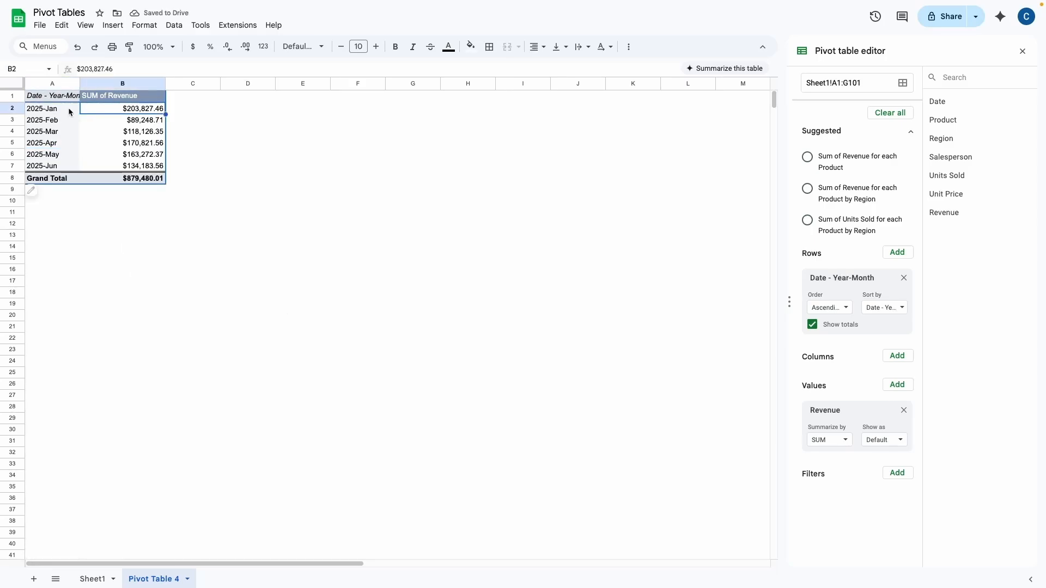
left_click(52, 108)
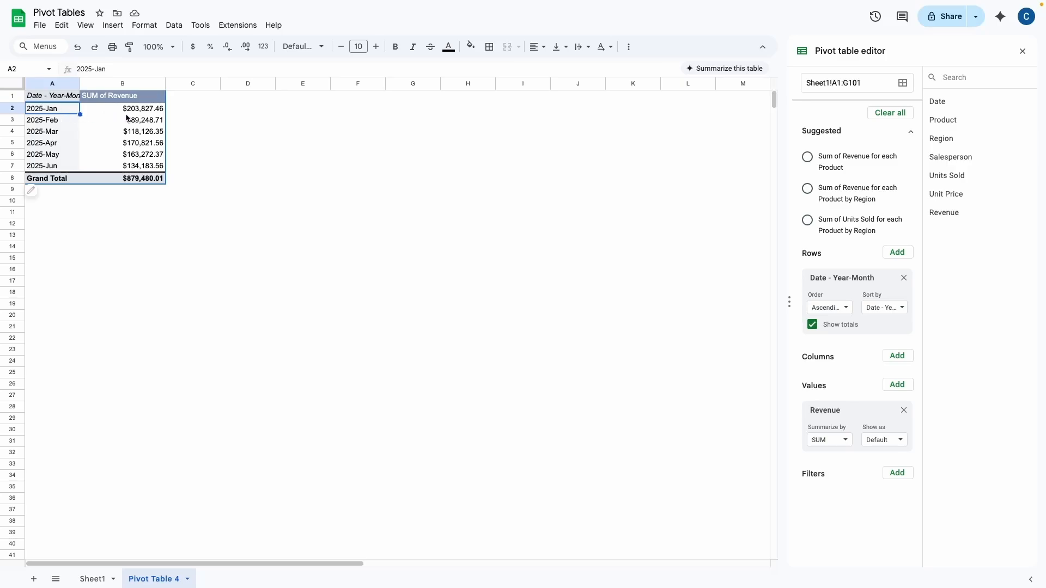
left_click(52, 132)
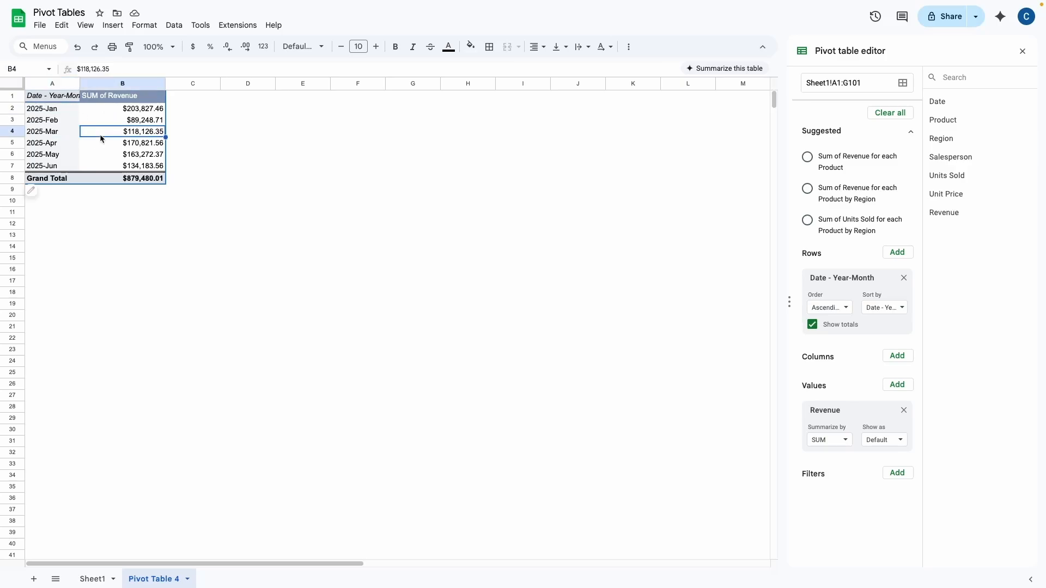
right_click(53, 107)
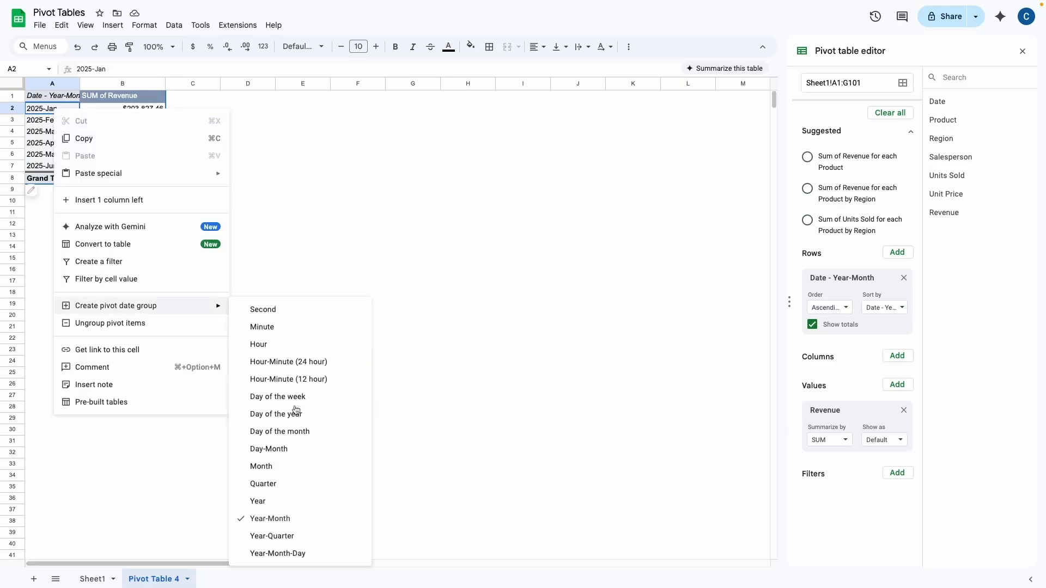
Step: Try grouping dates by day of the week, then switch the date group back to Year-Month
left_click(278, 396)
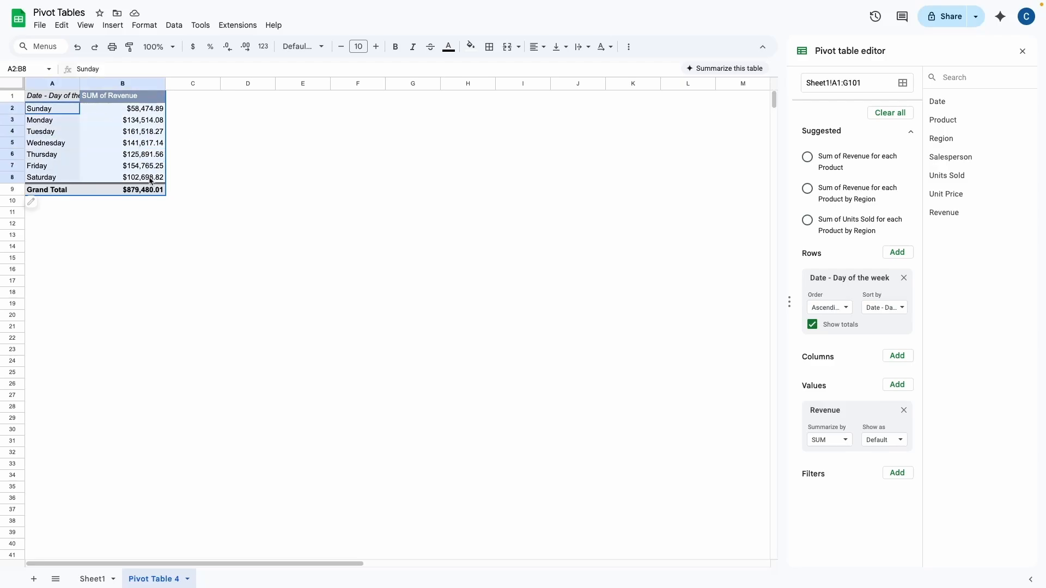
left_click(122, 131)
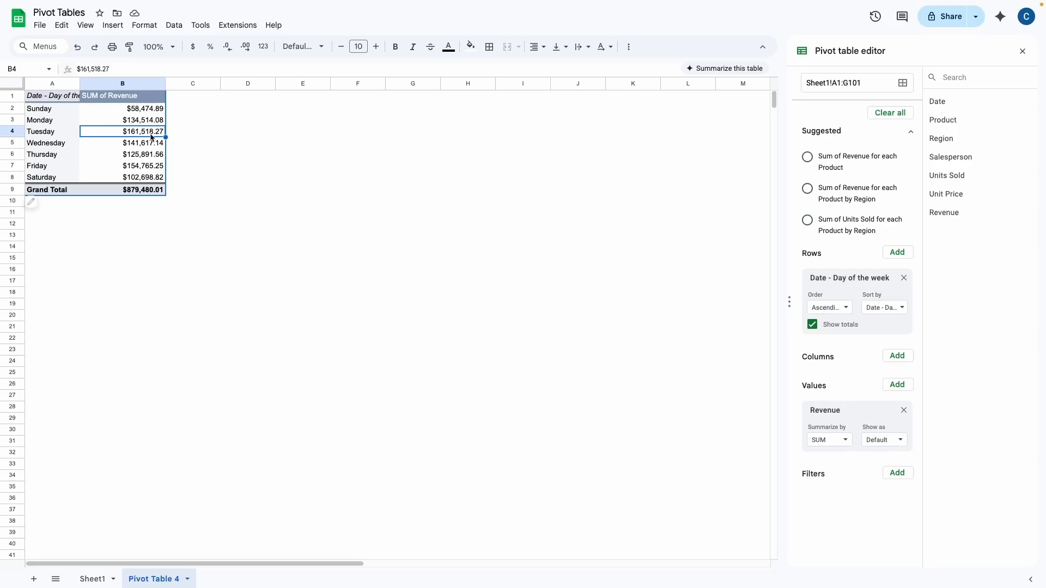
left_click(51, 130)
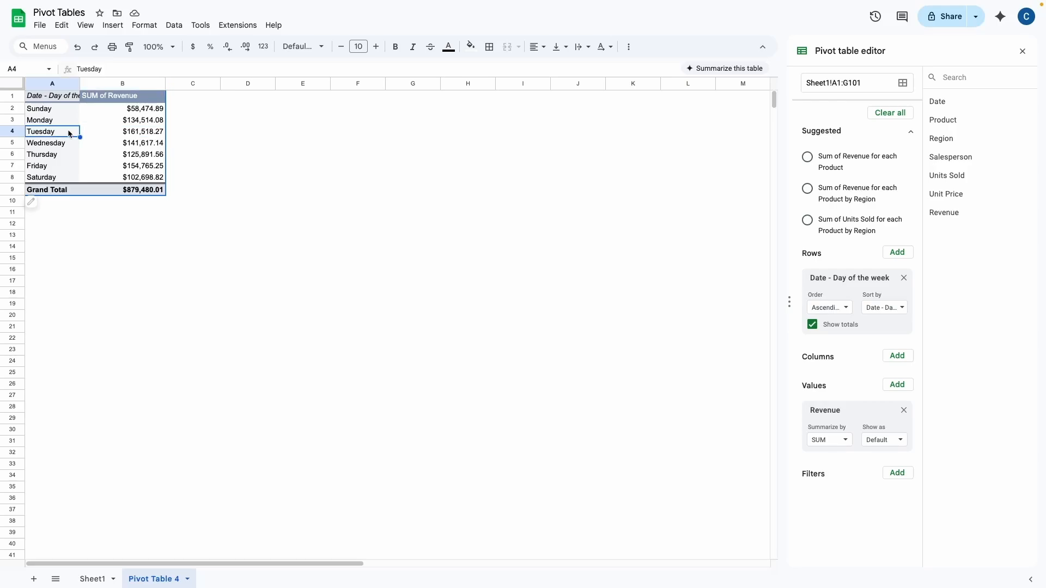
right_click(51, 131)
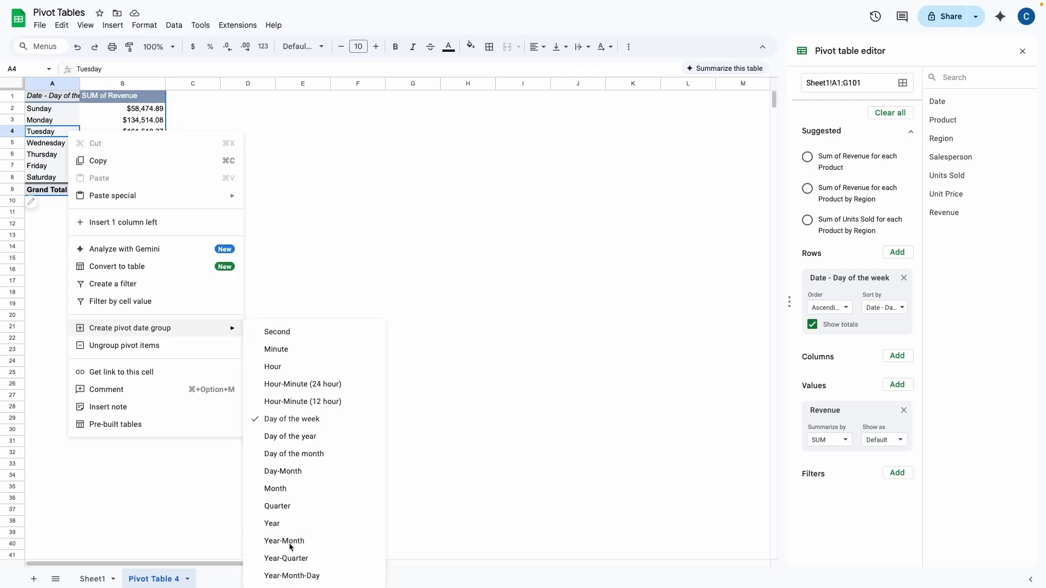
left_click(285, 541)
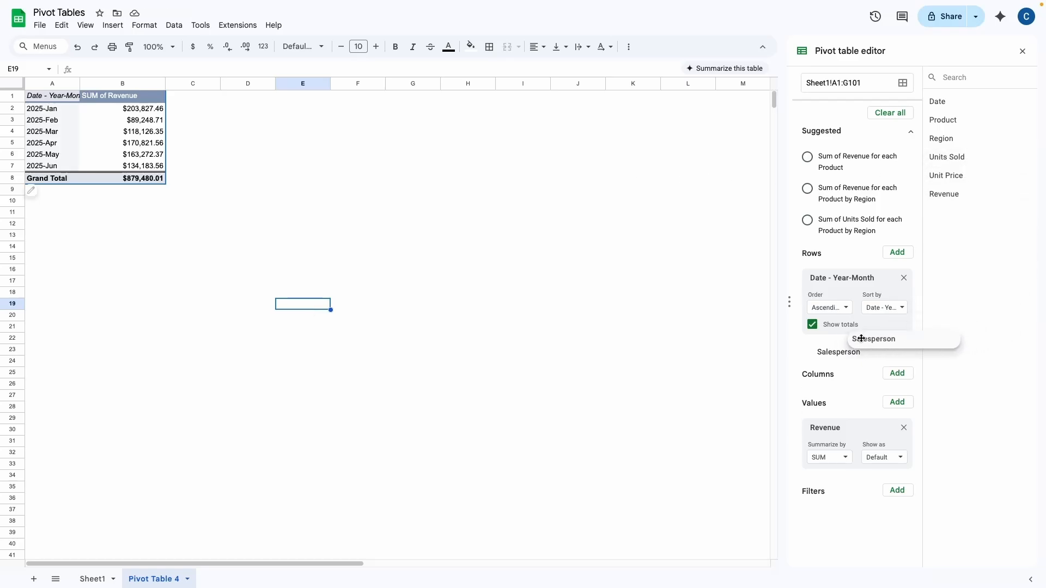
Step: Add Salesperson under the month rows so Alice, Bob, Charlie and Diana nest within each year-month
left_click(872, 338)
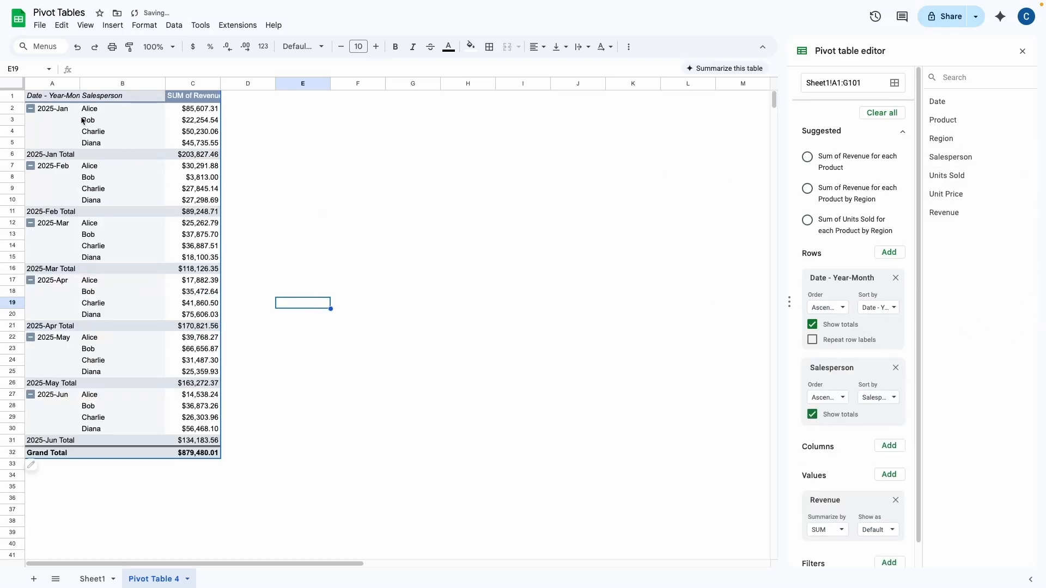
left_click(52, 108)
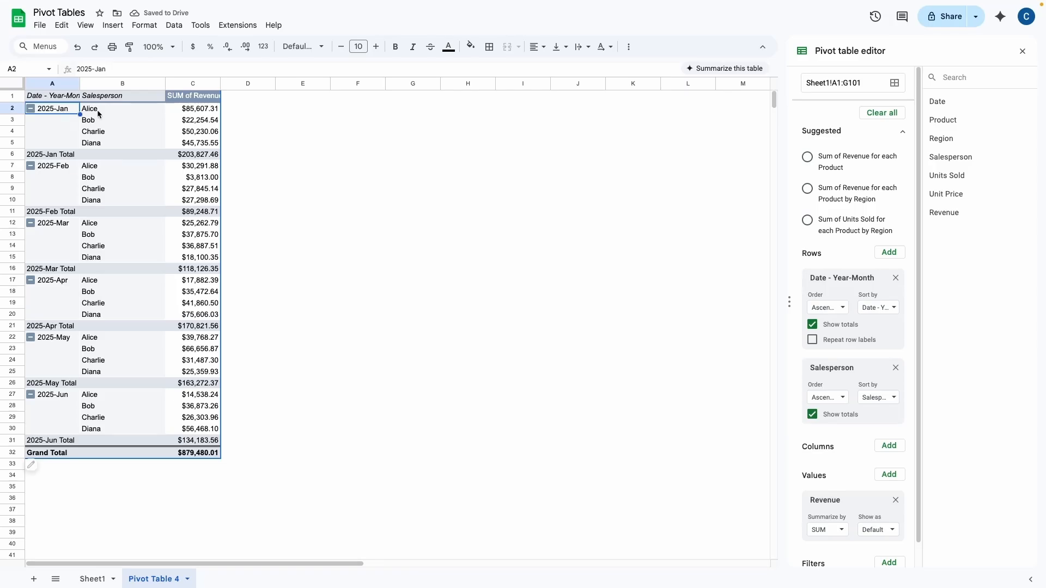
left_click_drag(88, 108, 92, 141)
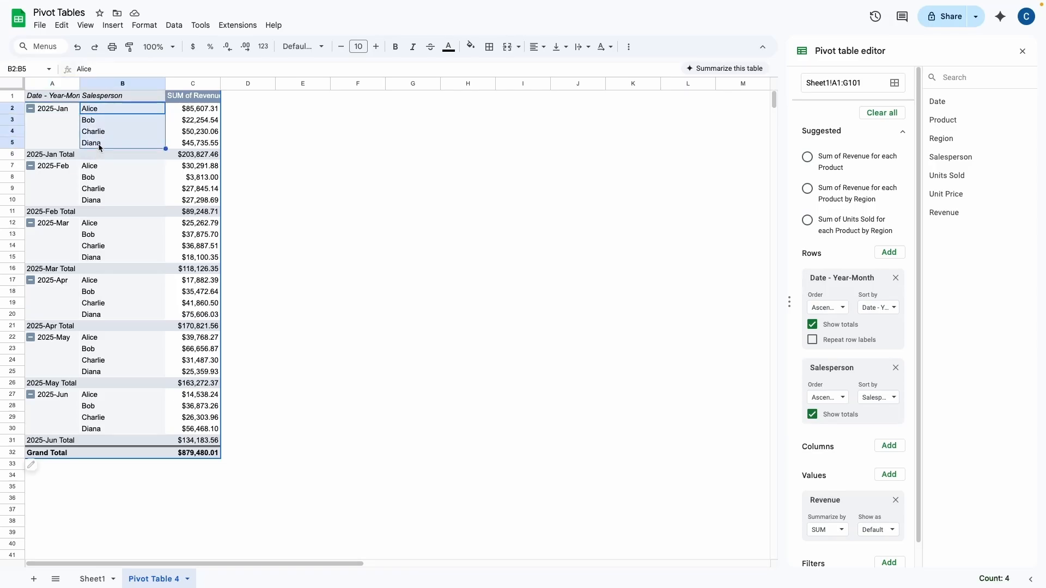
left_click(122, 143)
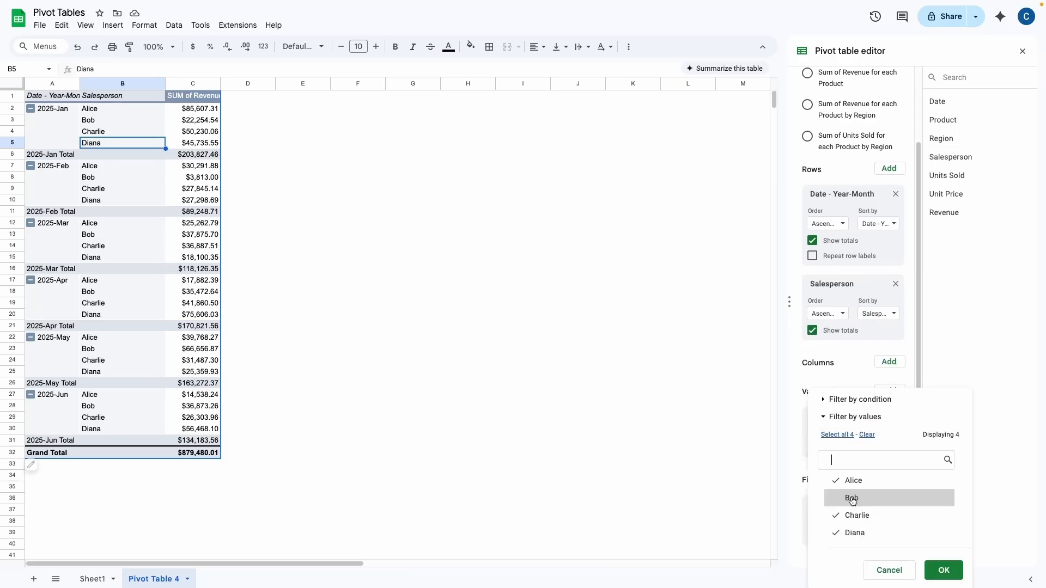
Step: Set a Salesperson filter, first to Alice only, then to Bob and Charlie, dropping the grand total to $417,560.48
left_click(835, 498)
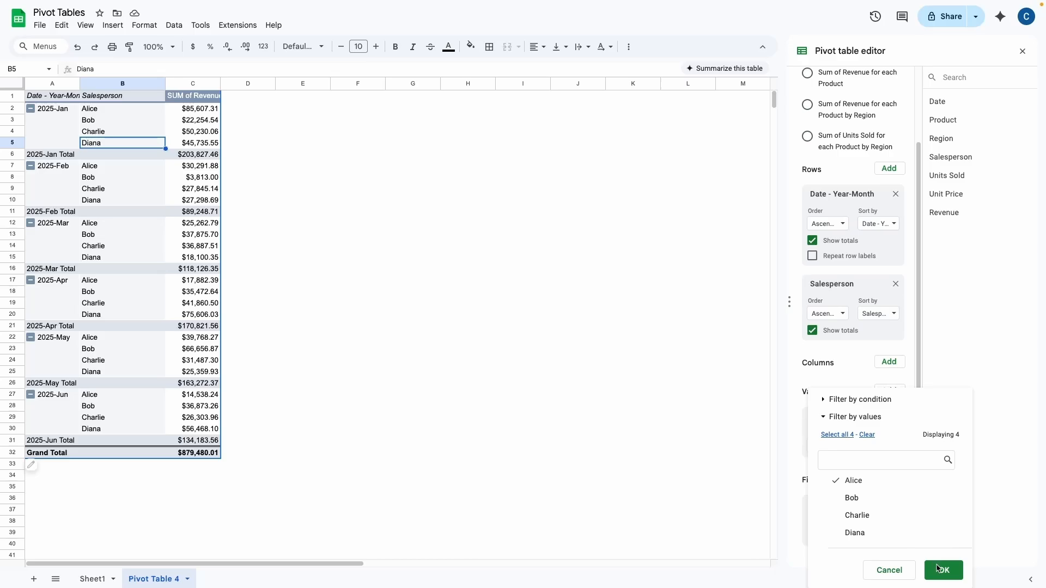
left_click(942, 569)
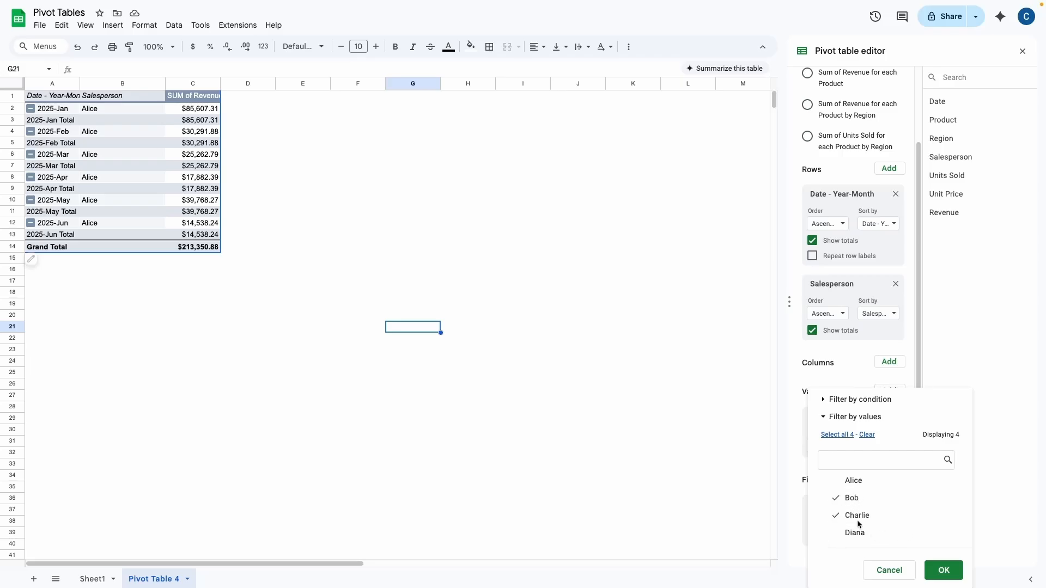
left_click(942, 569)
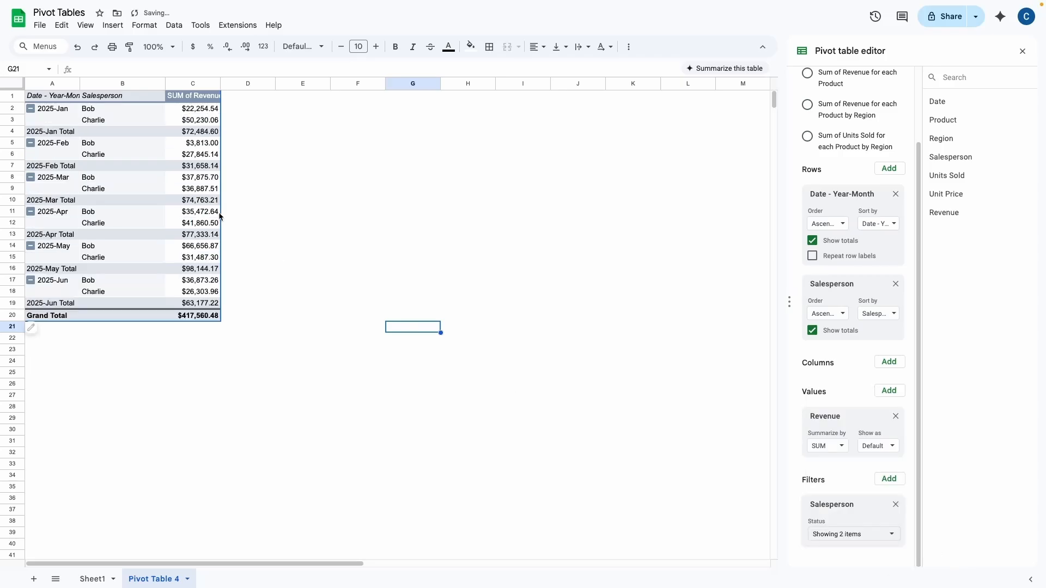
left_click(193, 120)
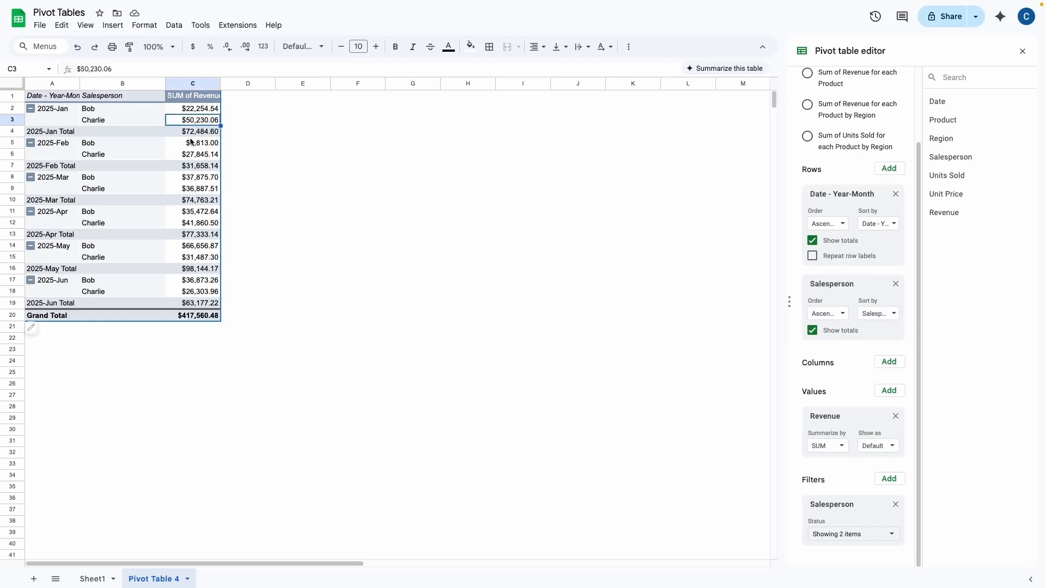
left_click(193, 153)
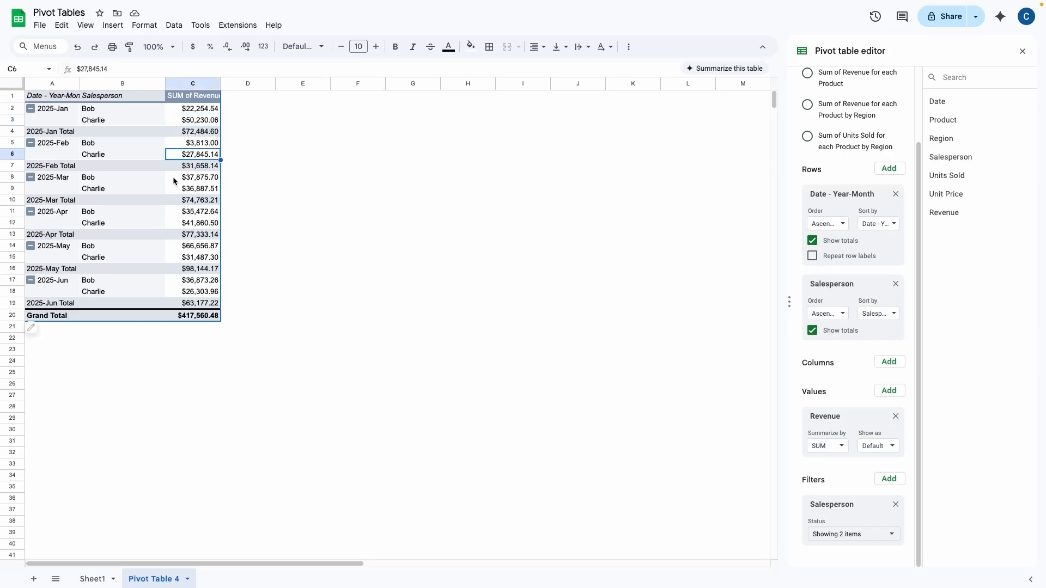
left_click(192, 177)
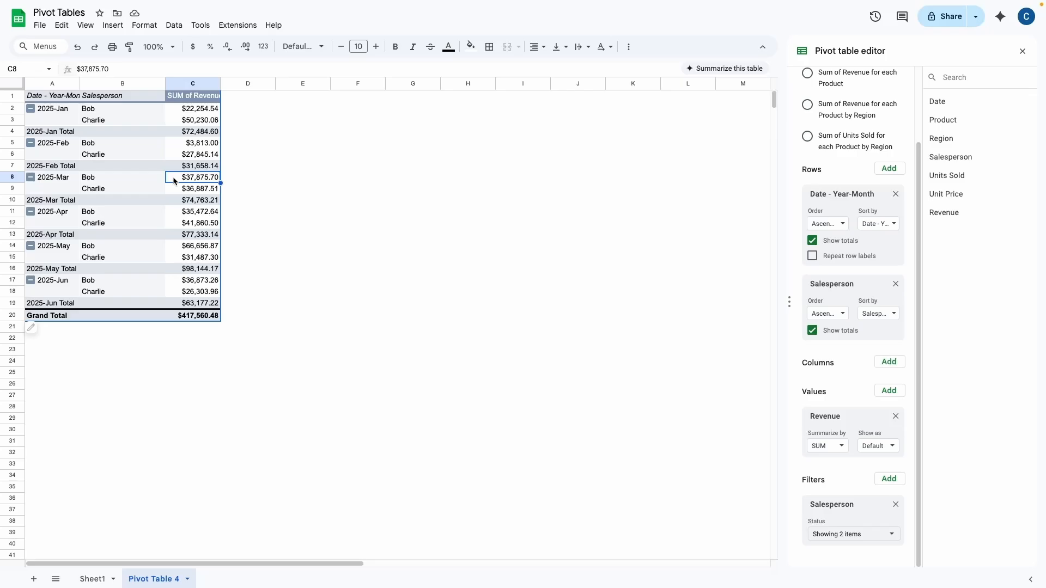
mouse_move(876, 487)
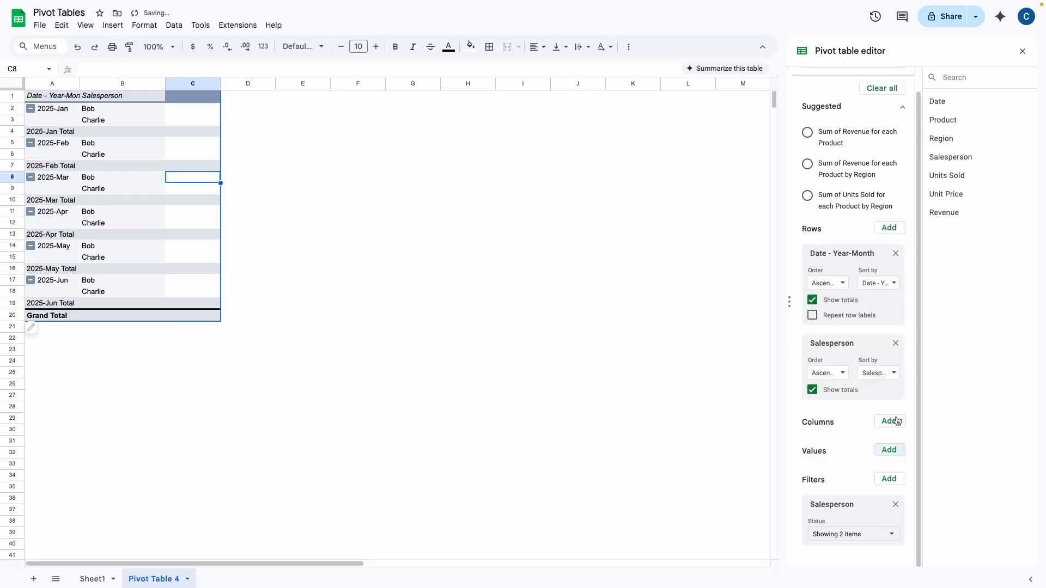
Step: Put Product across the columns and sum Units Sold instead of Revenue, grand total 531
left_click(889, 450)
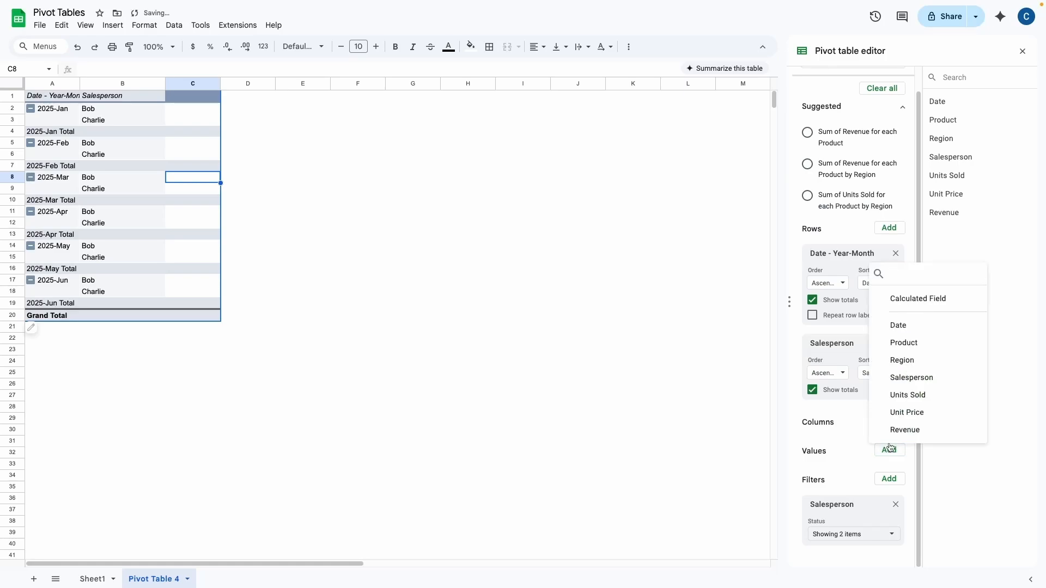
left_click(908, 394)
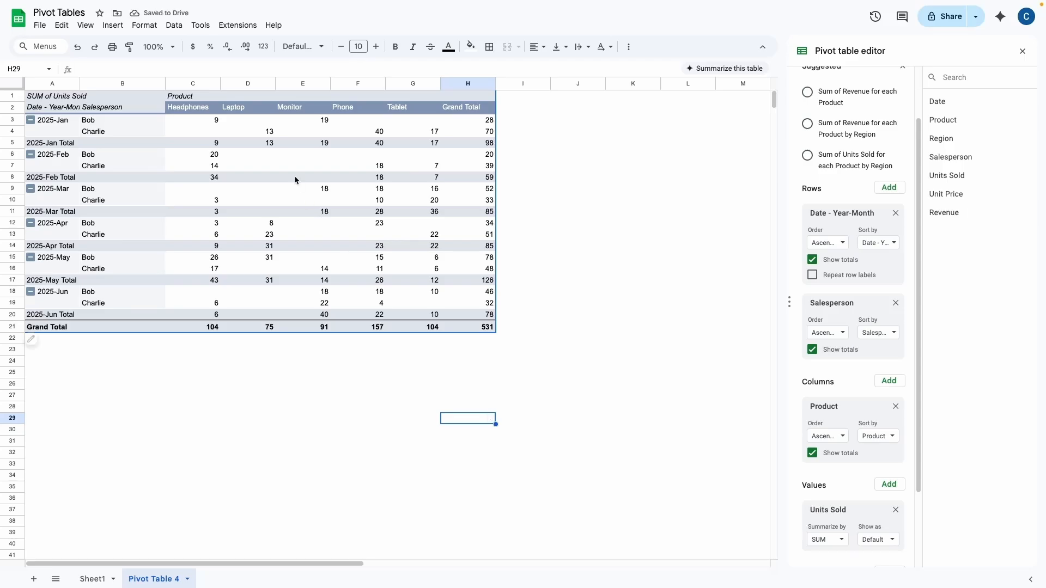
mouse_move(150, 124)
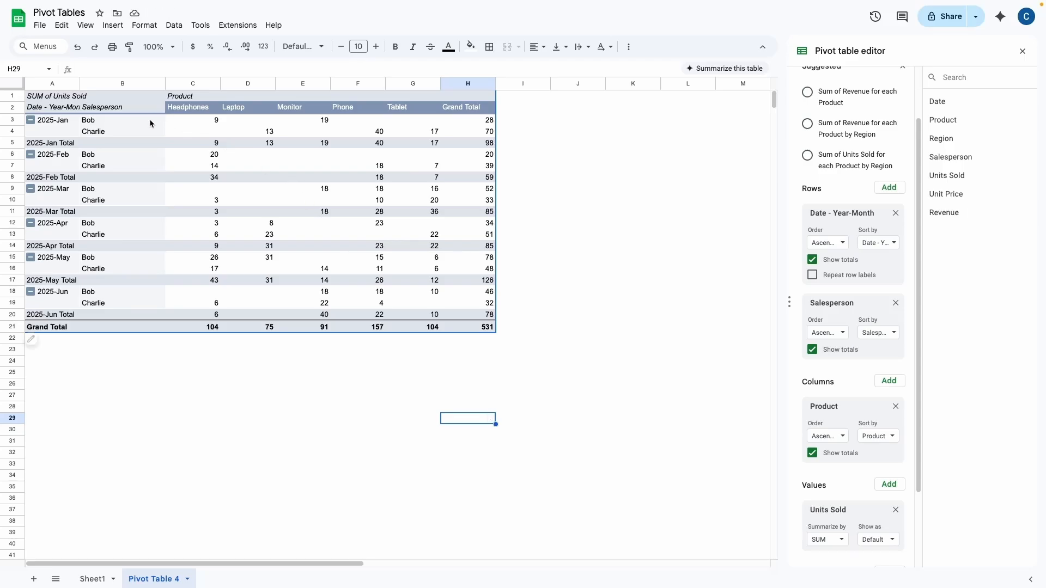
left_click(193, 120)
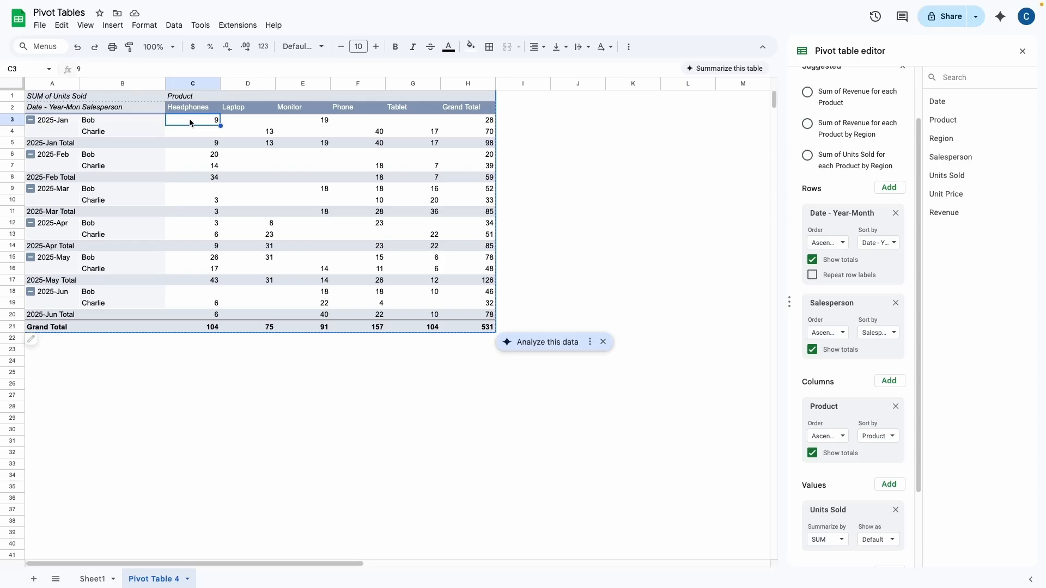
left_click(122, 131)
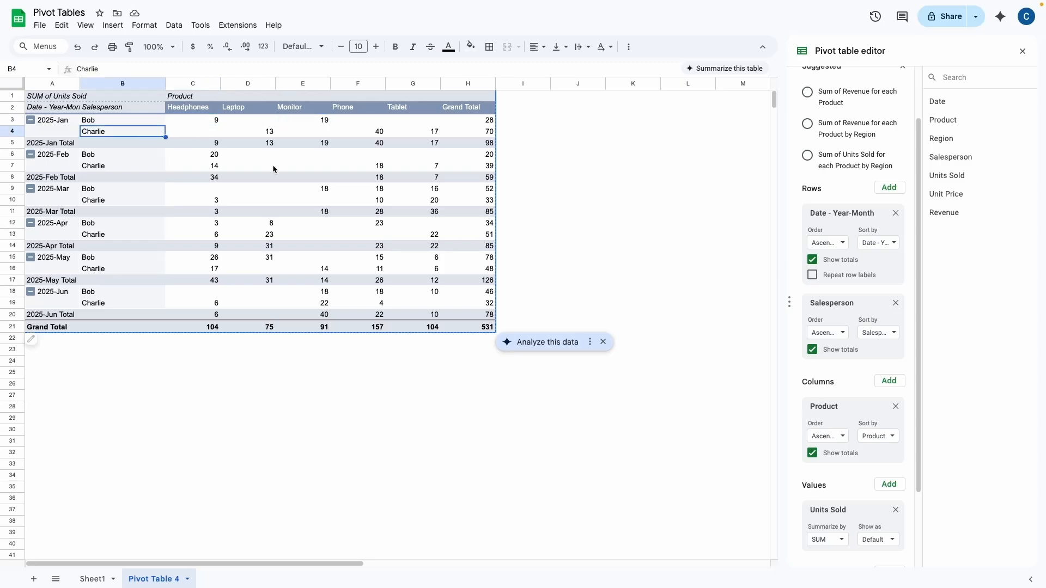
left_click(247, 131)
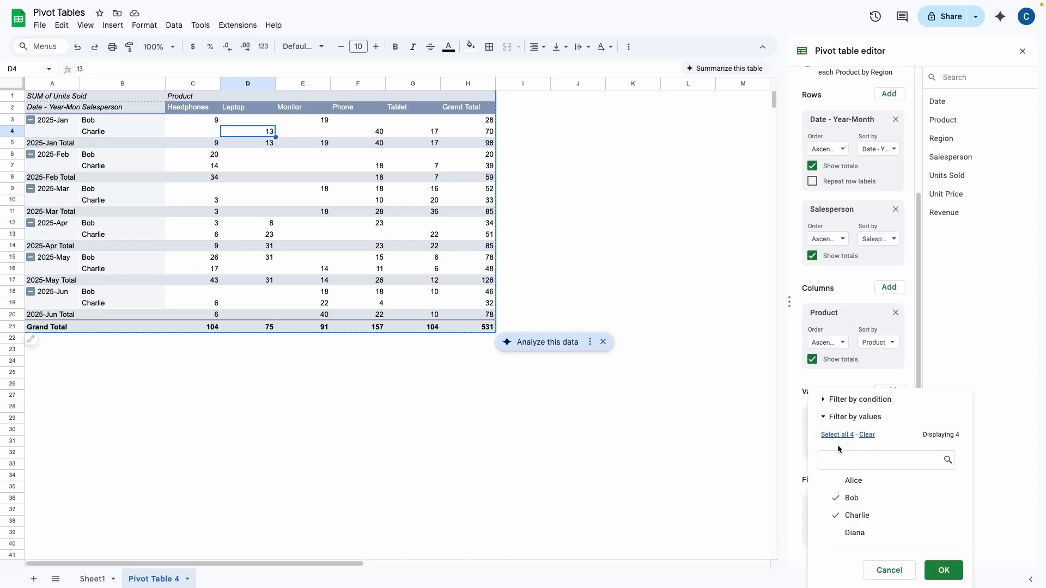
Step: Select all in the Salesperson filter so Alice and Diana return, raising the units-sold total to 1076
left_click(942, 569)
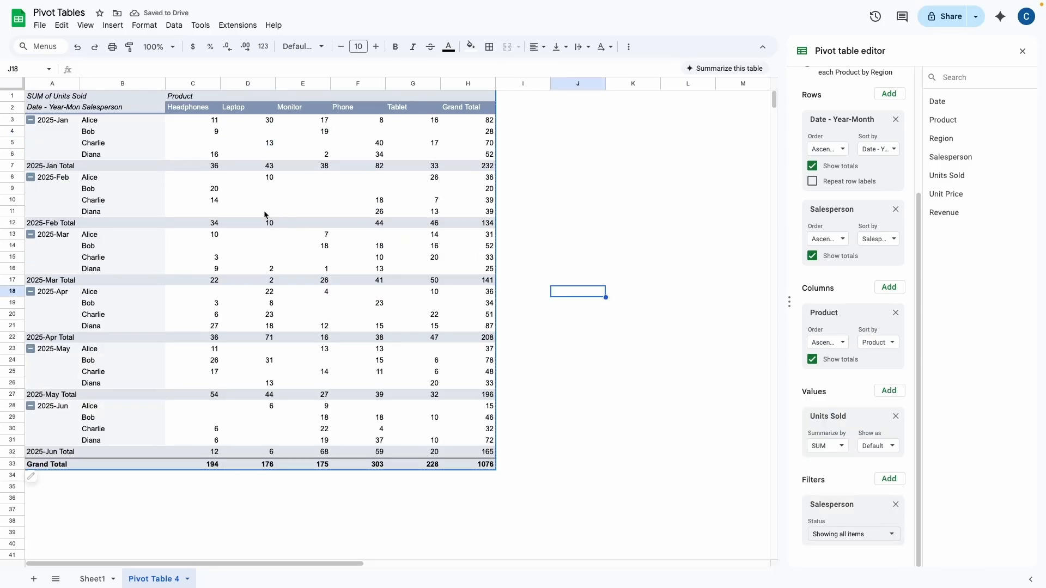
mouse_move(138, 238)
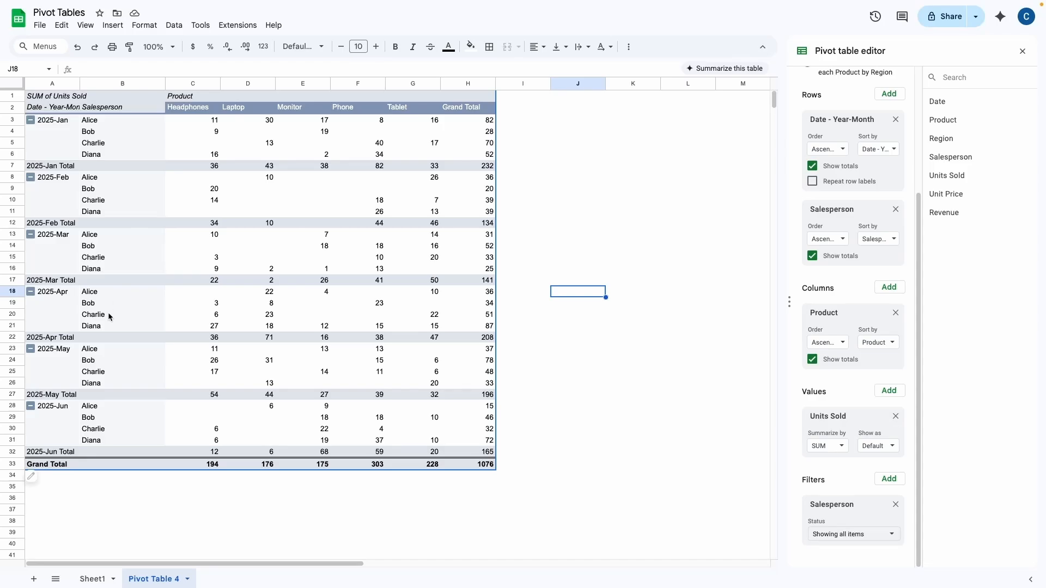
left_click(52, 245)
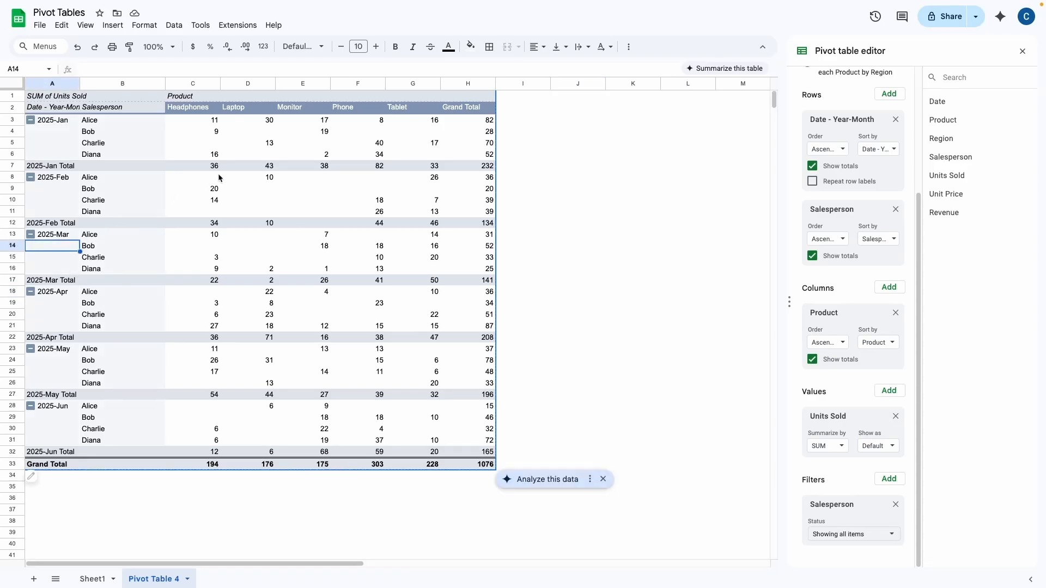
left_click(193, 268)
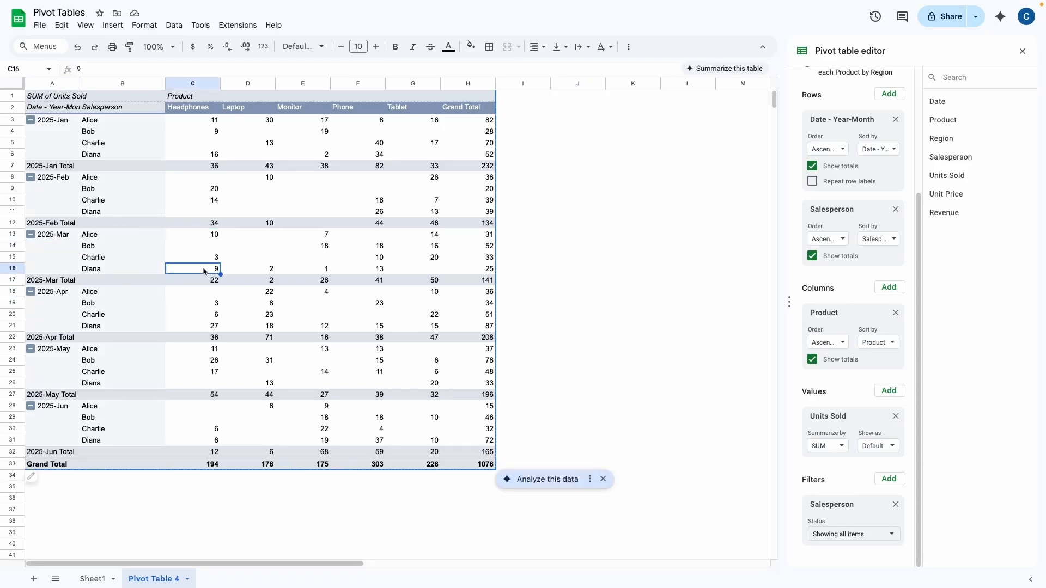
left_click(192, 257)
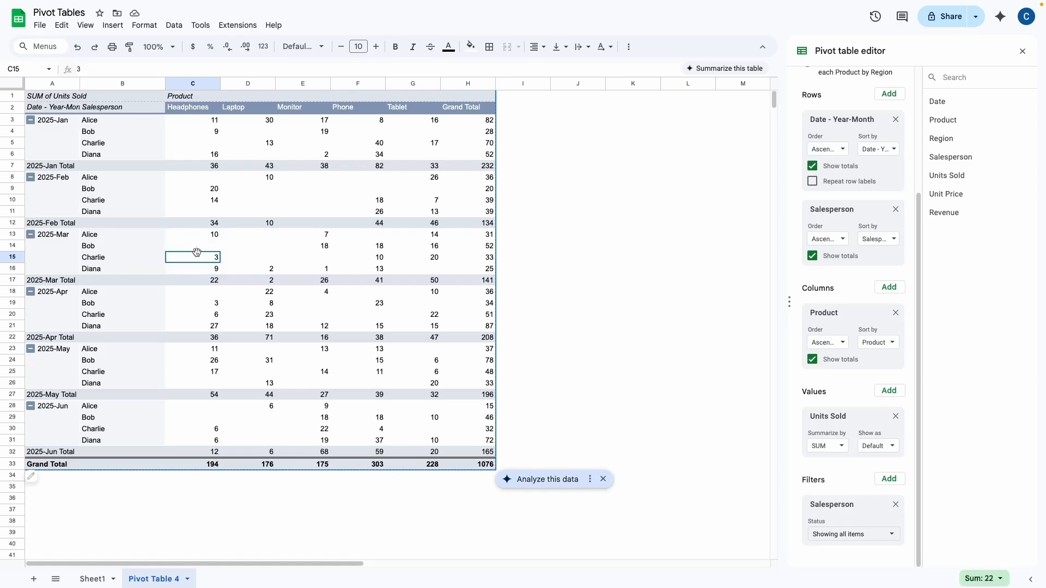
mouse_move(197, 235)
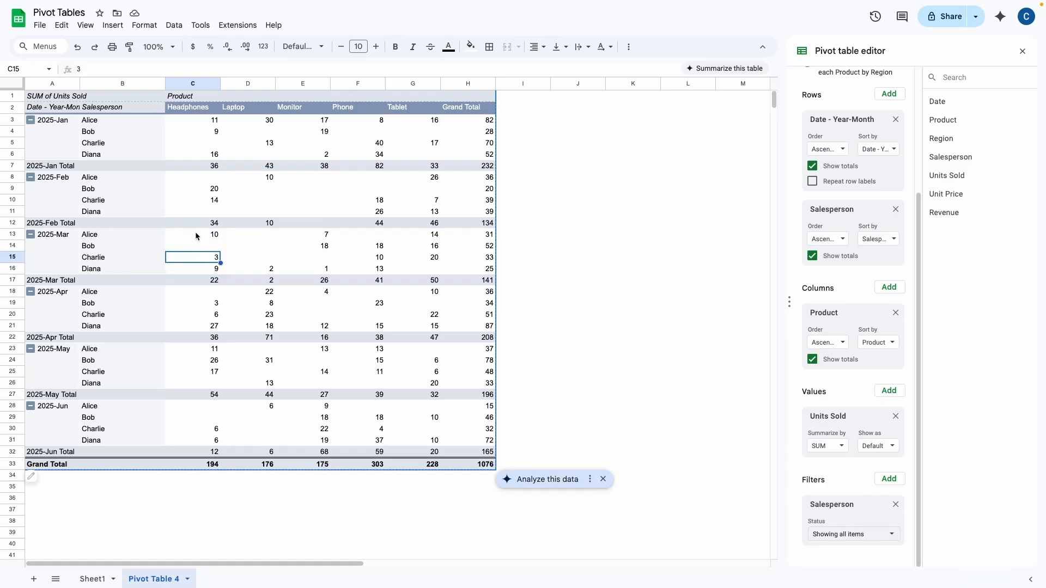
left_click(193, 235)
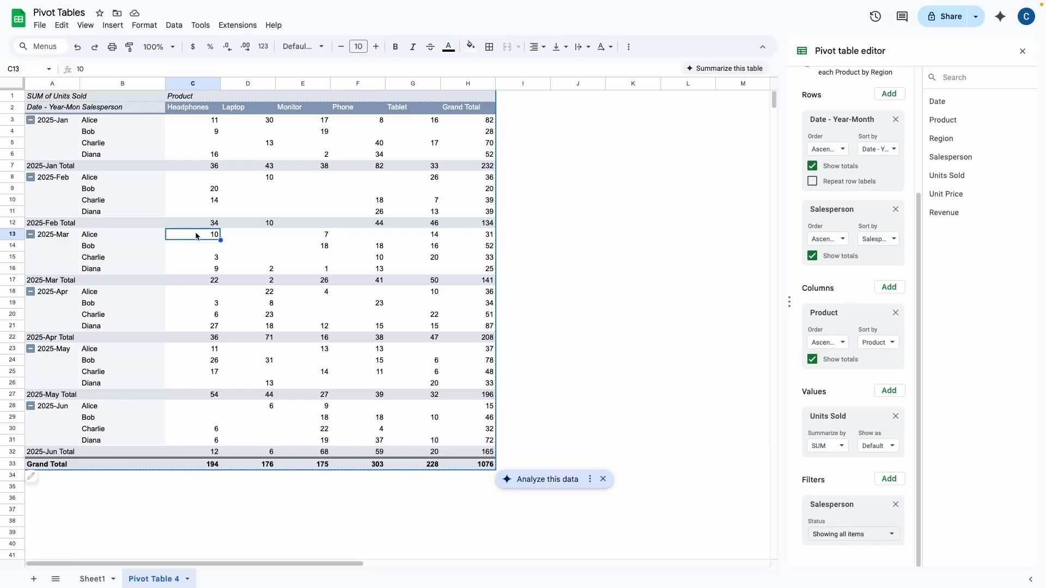